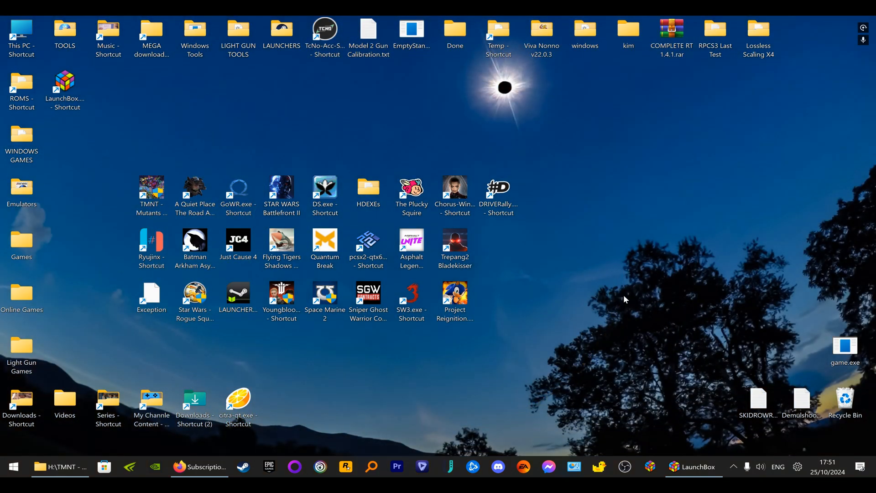
mouse_move(681, 335)
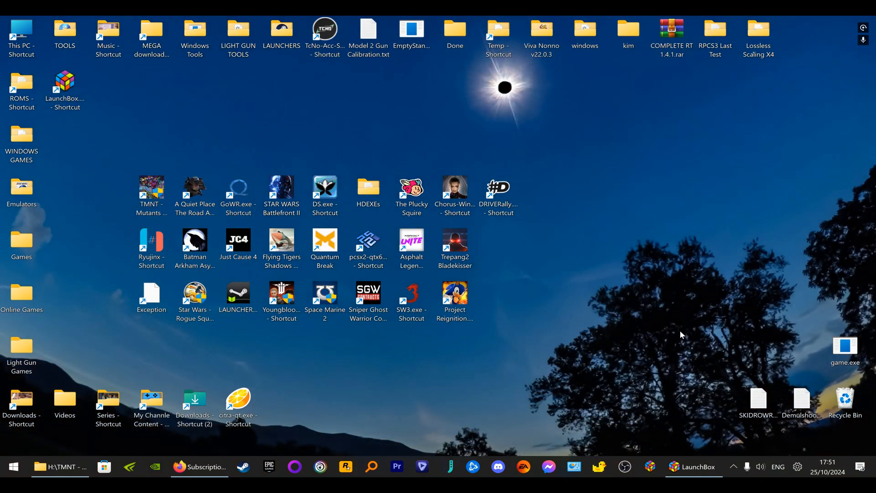
mouse_move(634, 290)
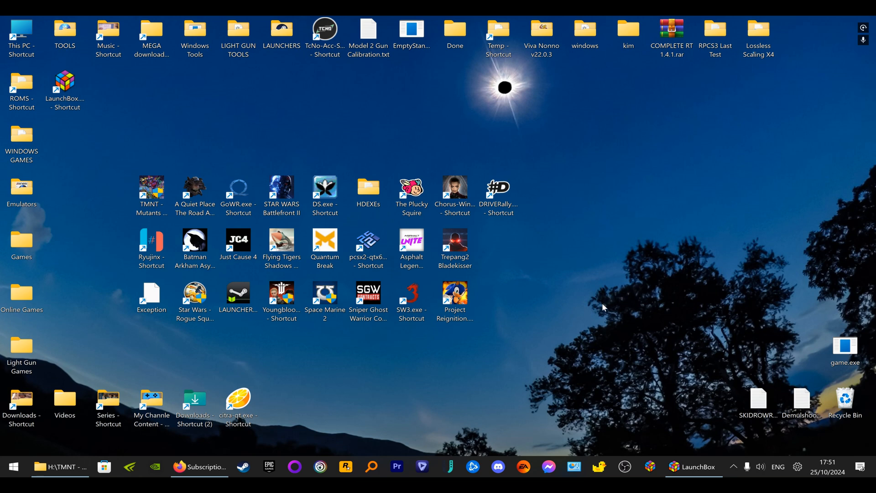
mouse_move(633, 325)
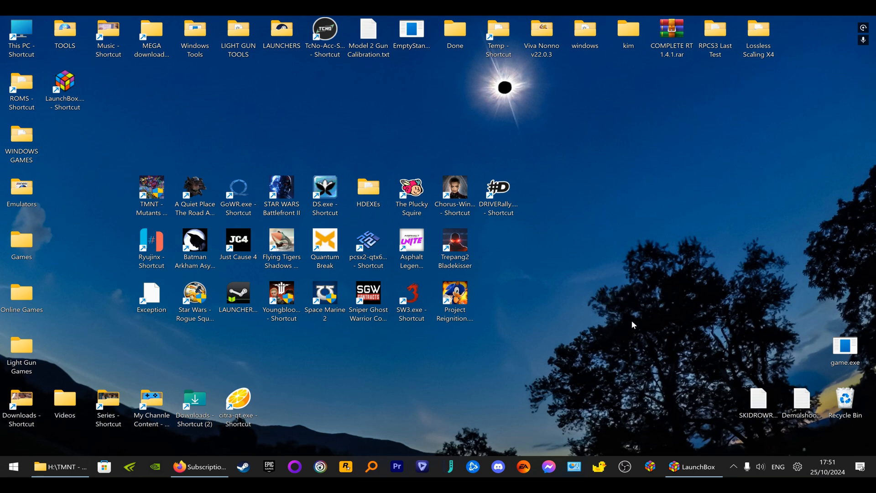
mouse_move(658, 357)
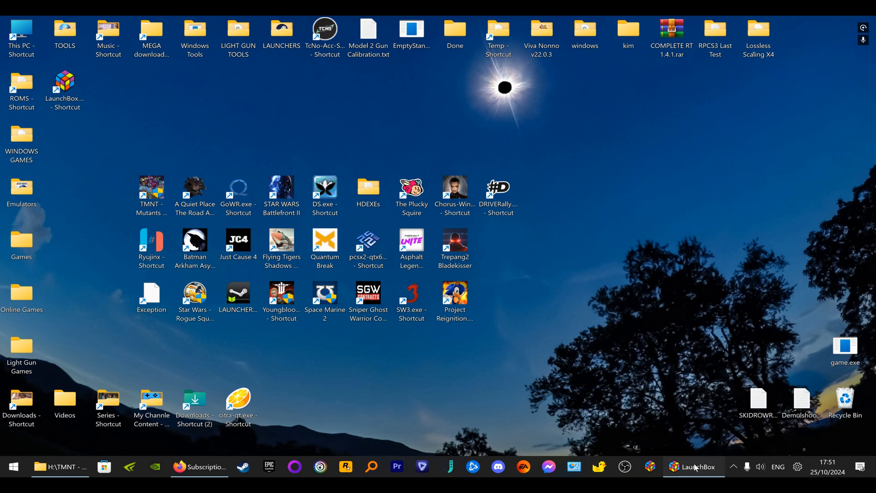
Bring LaunchBox forward and browse the MS-DOS and Nintendo 3DS platform filters
left_click(692, 466)
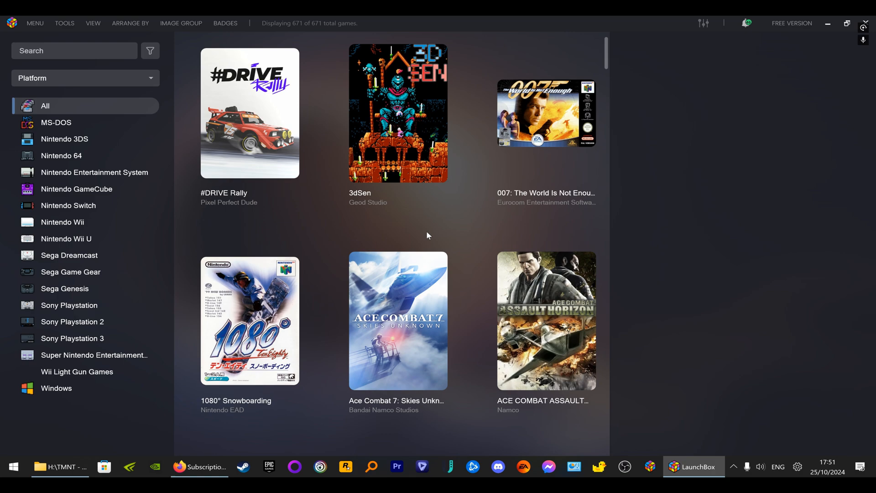
scroll("down", 3)
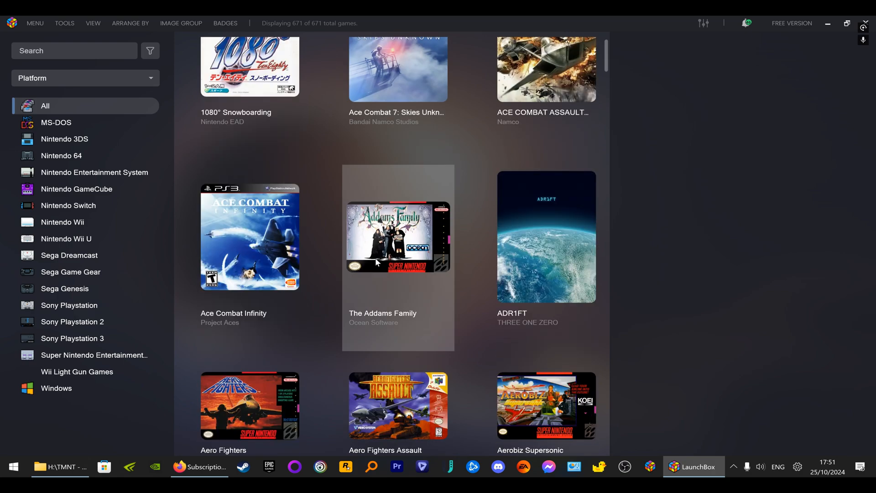
mouse_move(393, 304)
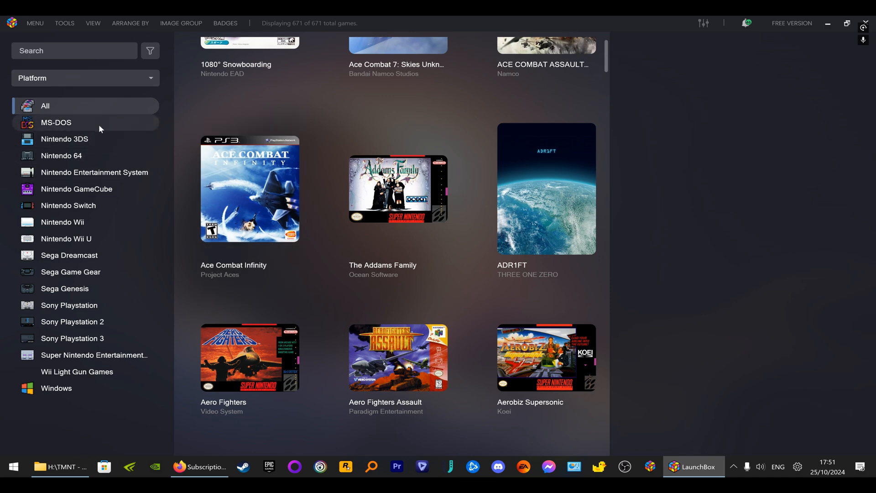
left_click(56, 122)
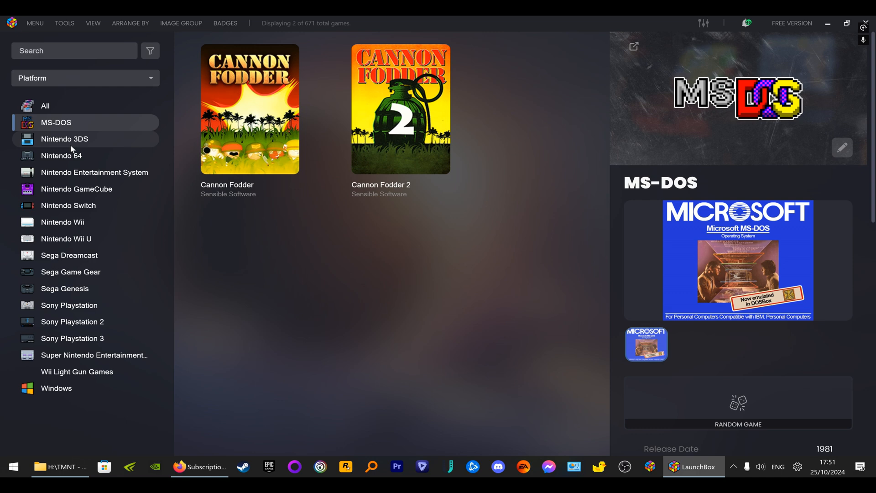
mouse_move(82, 147)
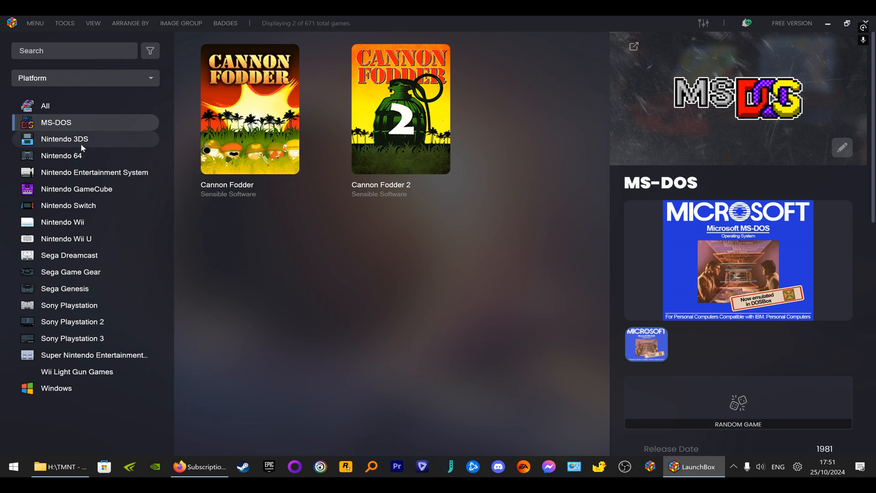
mouse_move(77, 146)
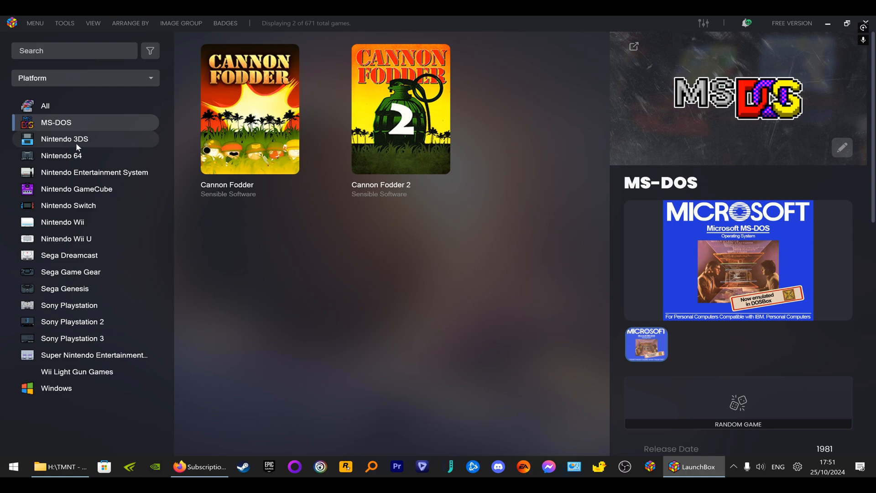
left_click(63, 138)
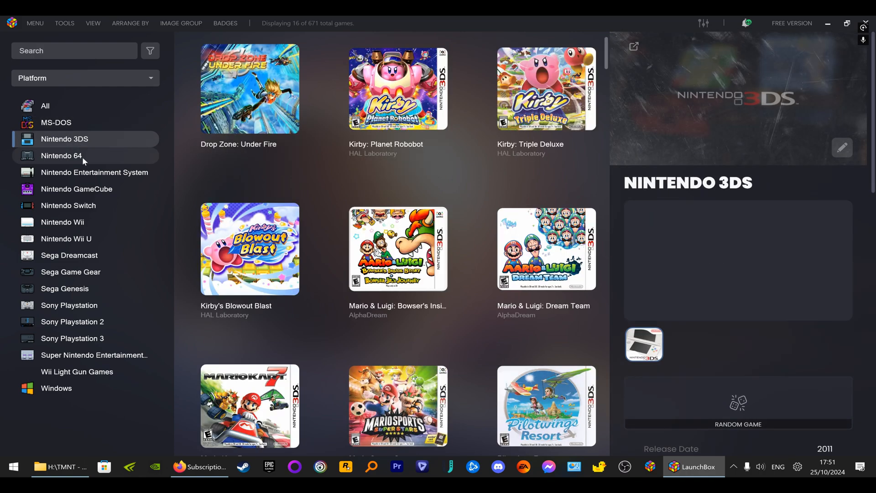
Browse NES and GameCube, ending on the Wii Light Gun Games platform (17 games)
left_click(93, 172)
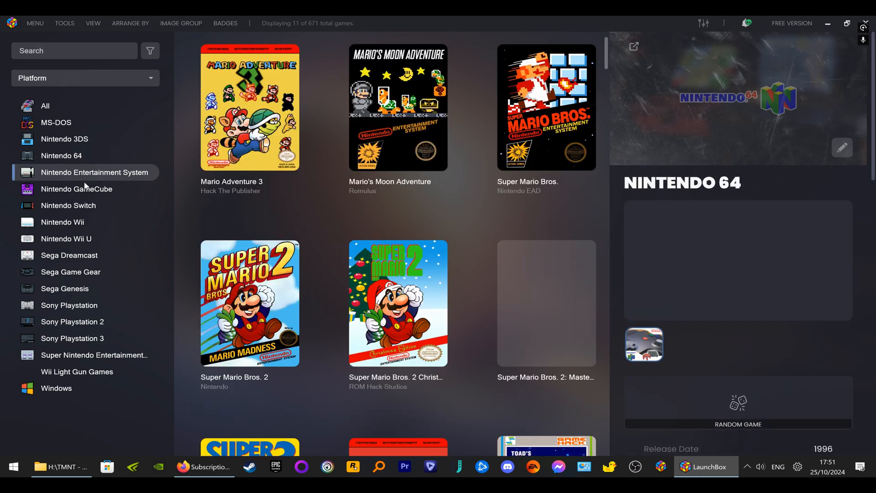
left_click(77, 189)
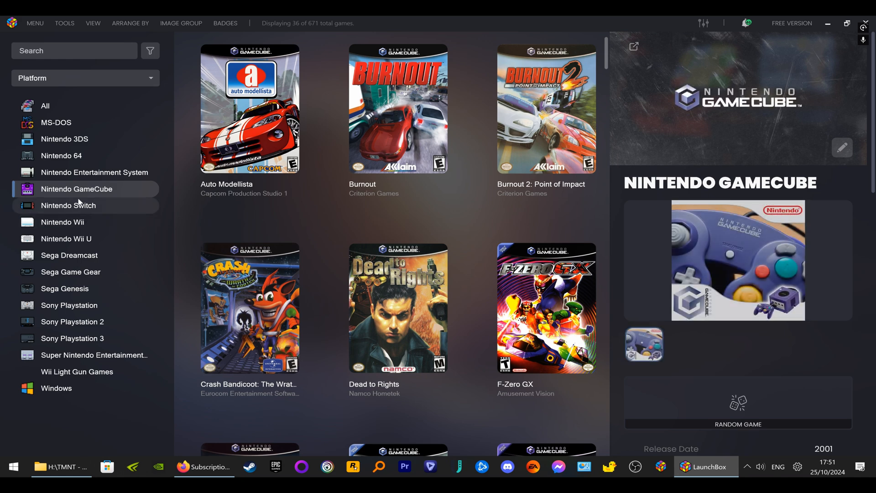
left_click(77, 371)
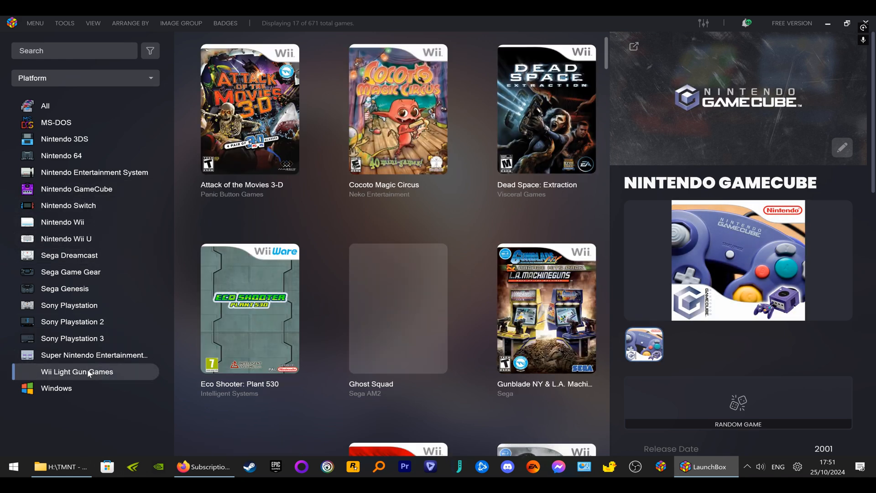
left_click(77, 372)
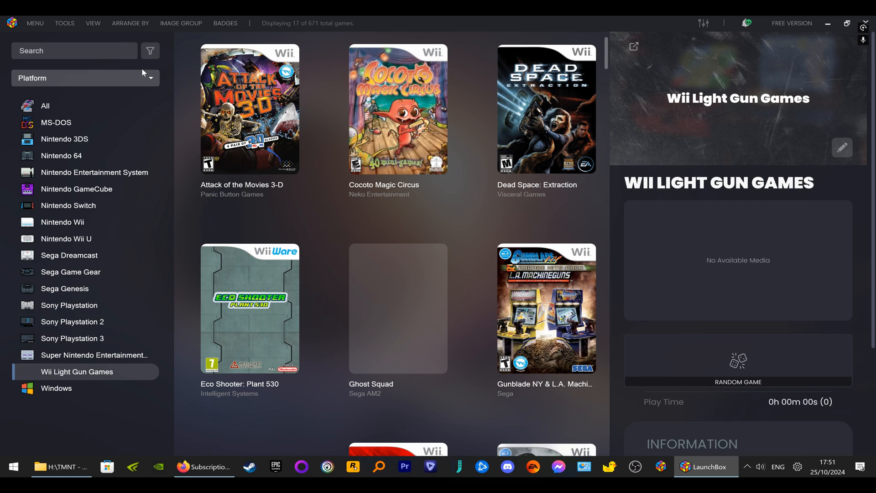
Try grouping the sidebar by Platform Category, then by Genre showing First Person Shooter
left_click(85, 77)
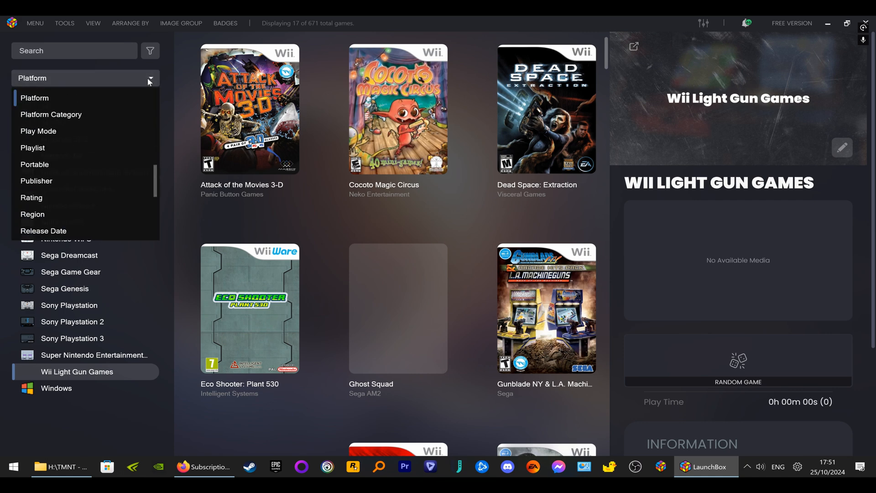
left_click(51, 115)
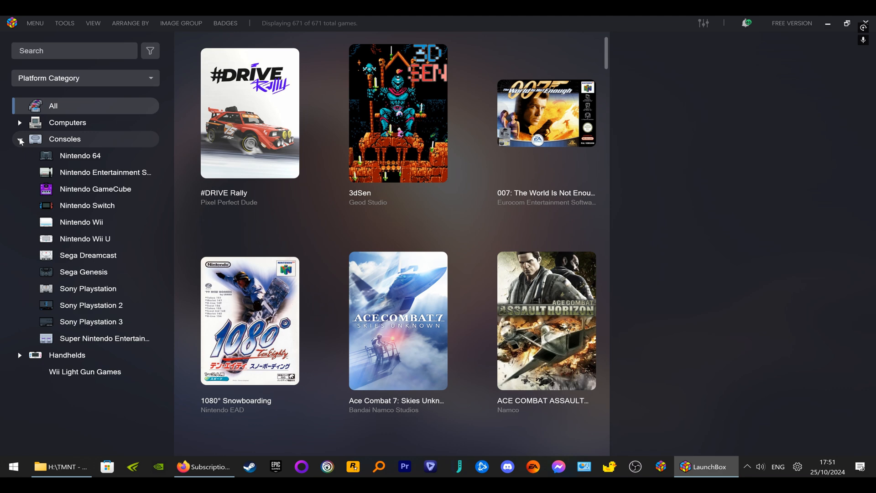
left_click(19, 139)
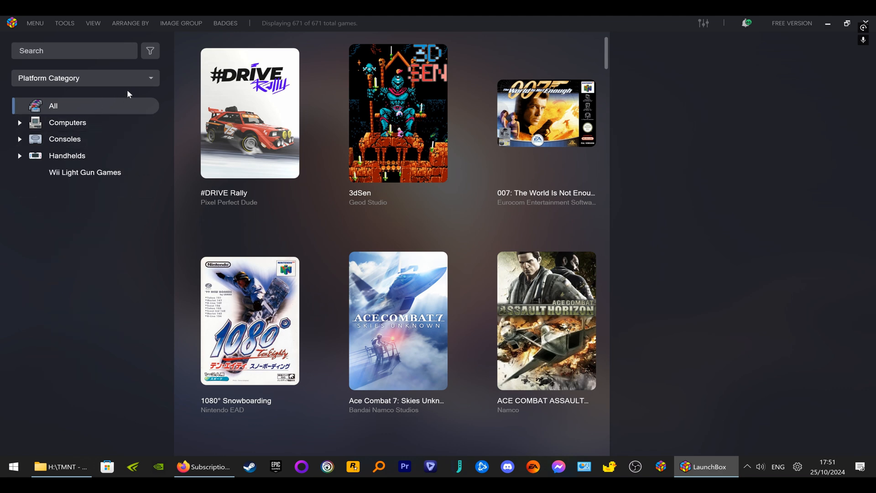
left_click(84, 78)
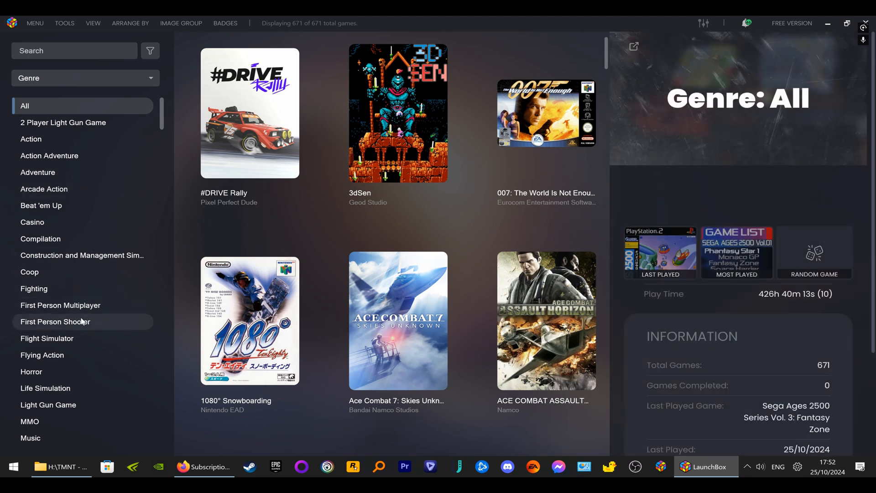
left_click(55, 321)
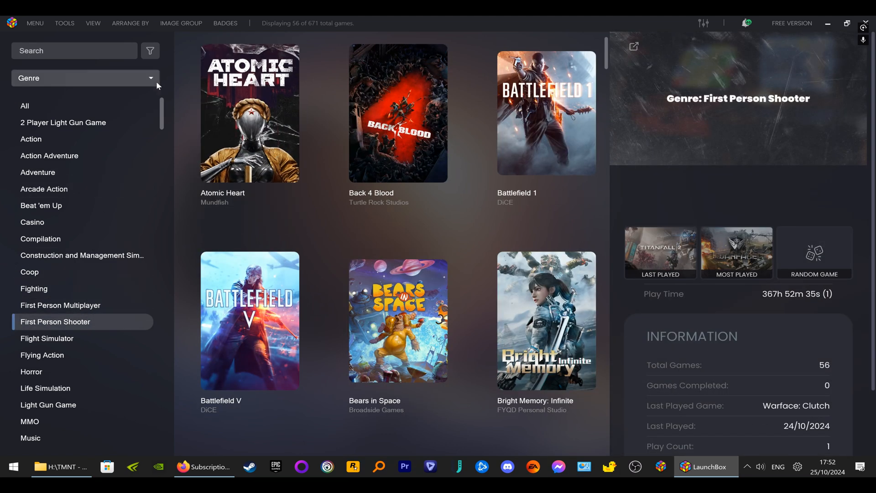
Try grouping by completion status, then return to Platform grouping with all 671 games
left_click(84, 77)
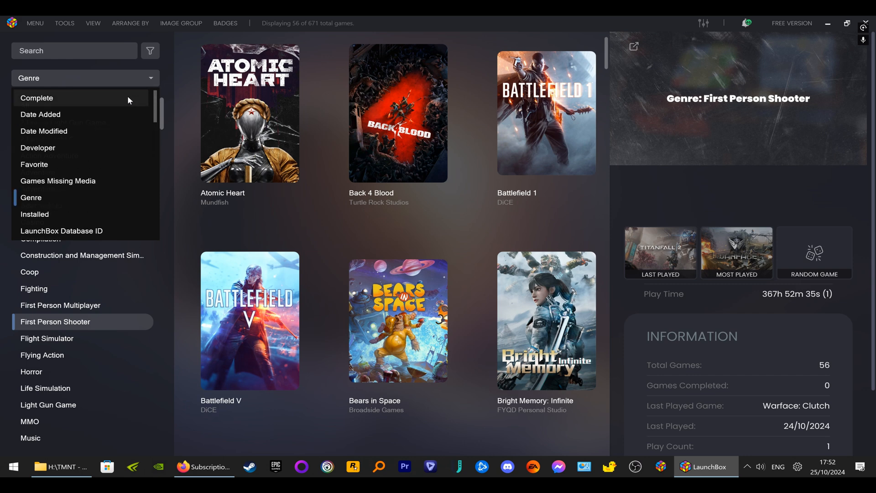
left_click(37, 98)
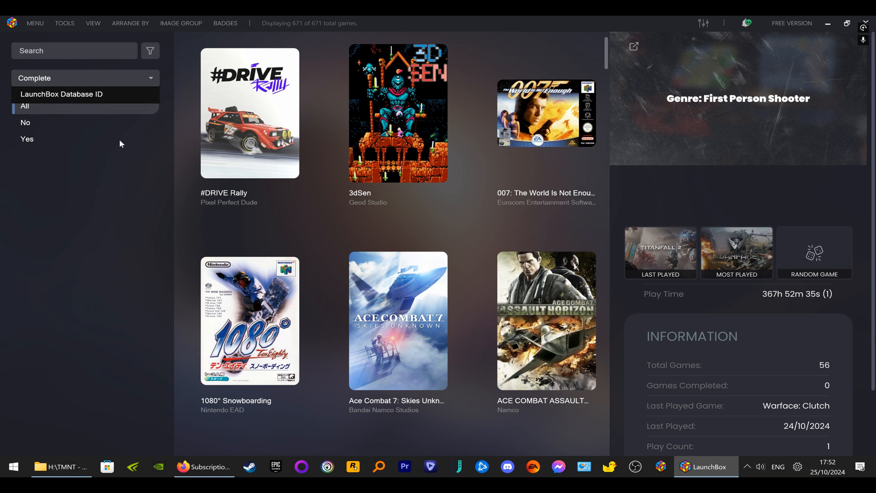
left_click(25, 106)
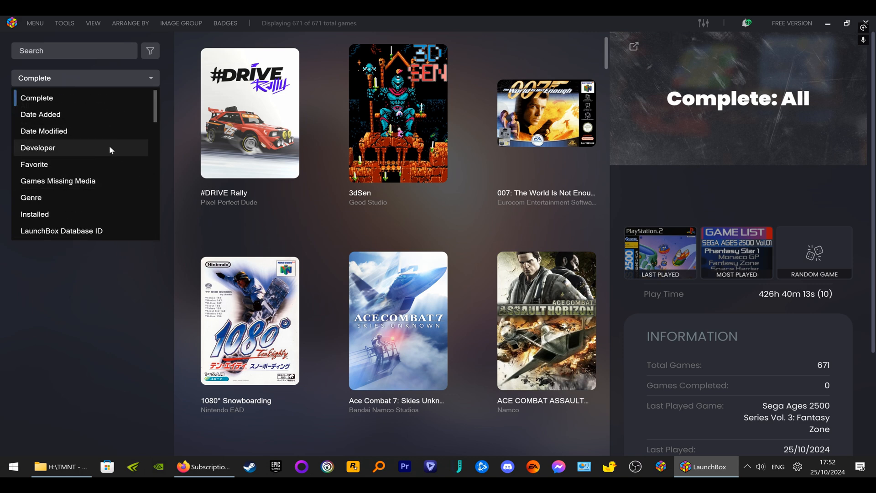
mouse_move(86, 200)
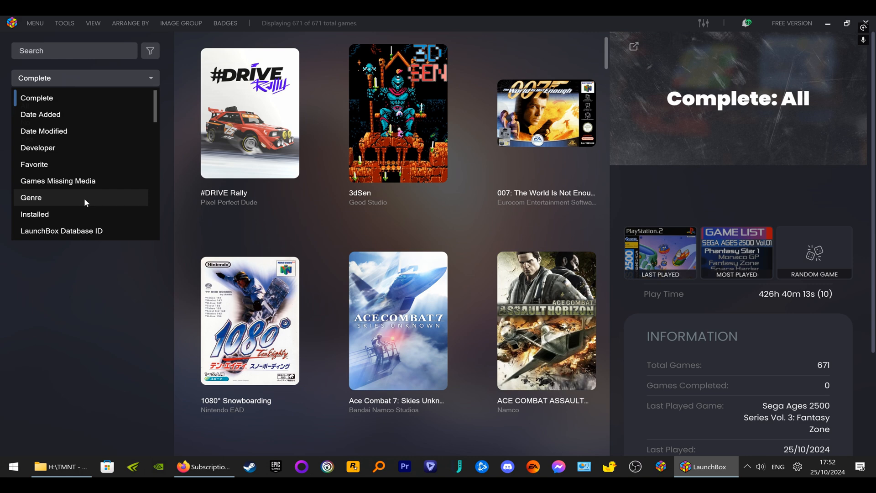
scroll("down", 3)
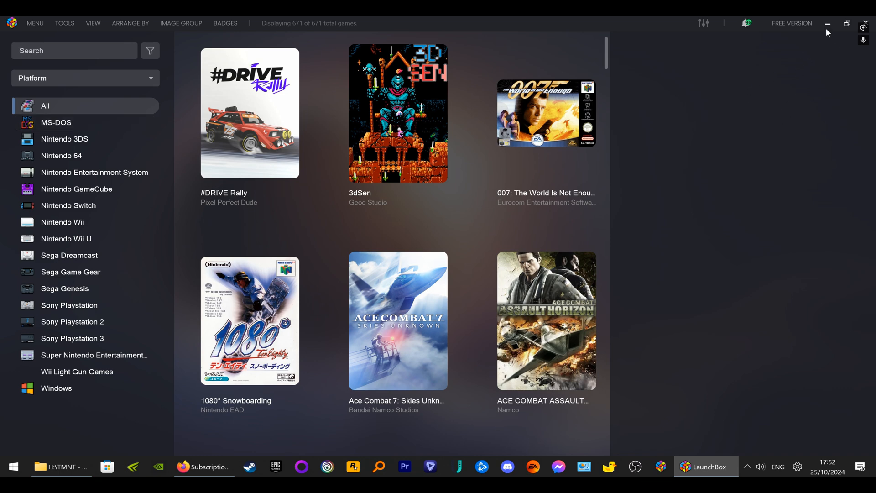
left_click(828, 23)
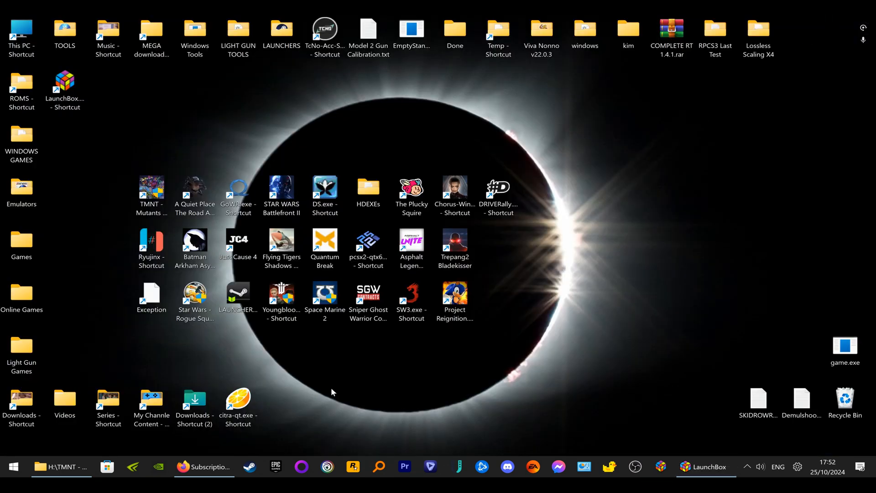
mouse_move(276, 346)
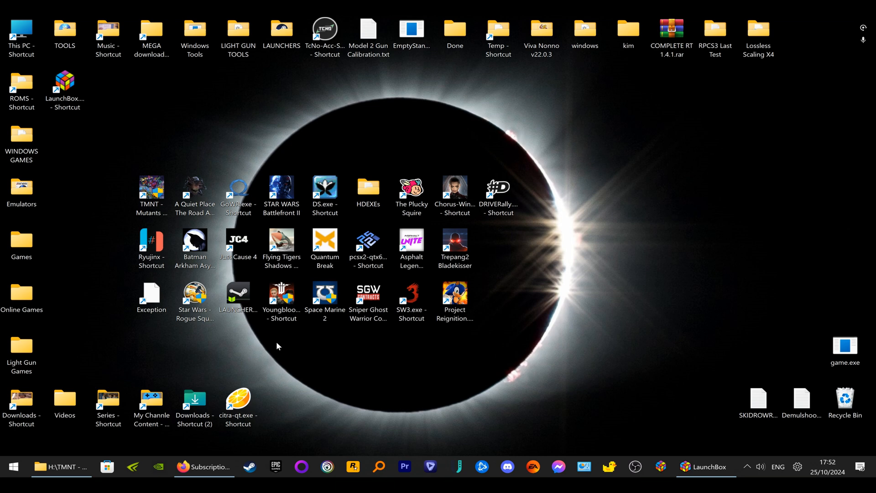
mouse_move(58, 181)
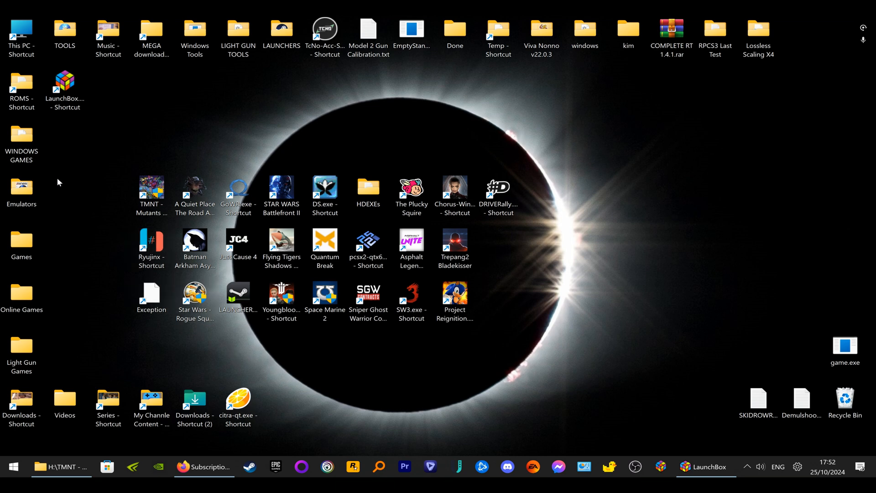
mouse_move(61, 191)
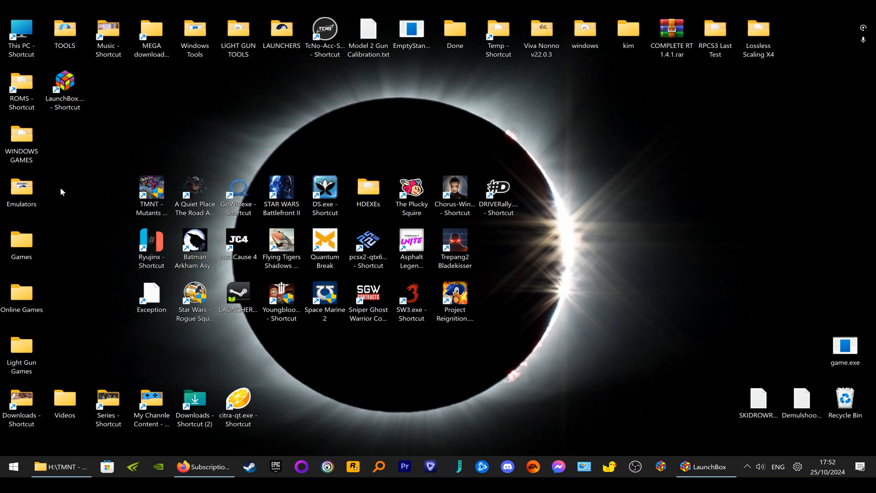
mouse_move(73, 175)
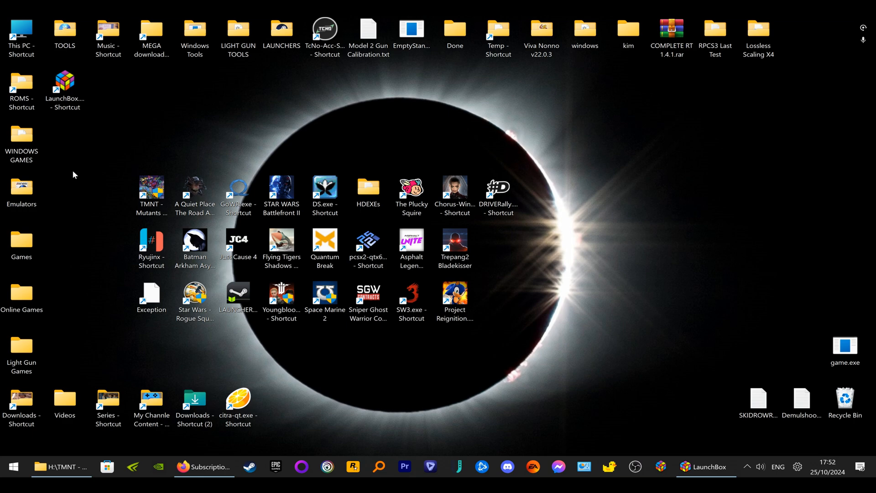
mouse_move(51, 185)
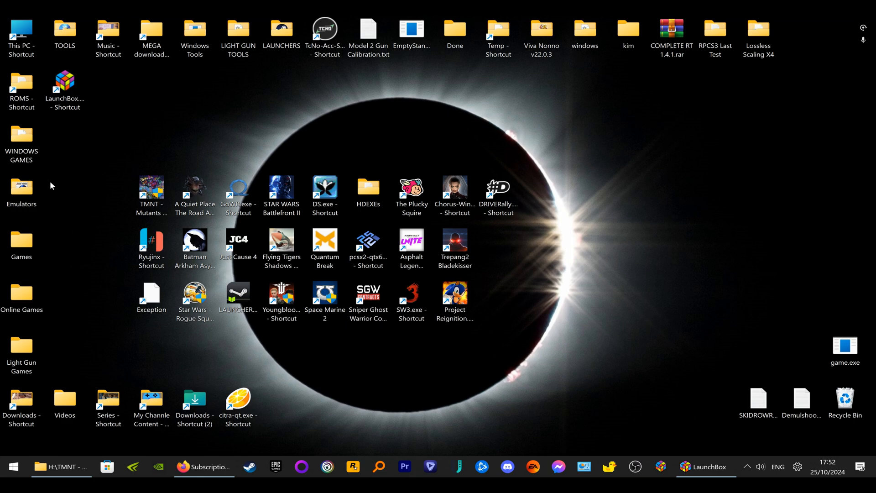
Open the desktop Emulators folder and select the Xenia Manager shortcut
double_click(21, 188)
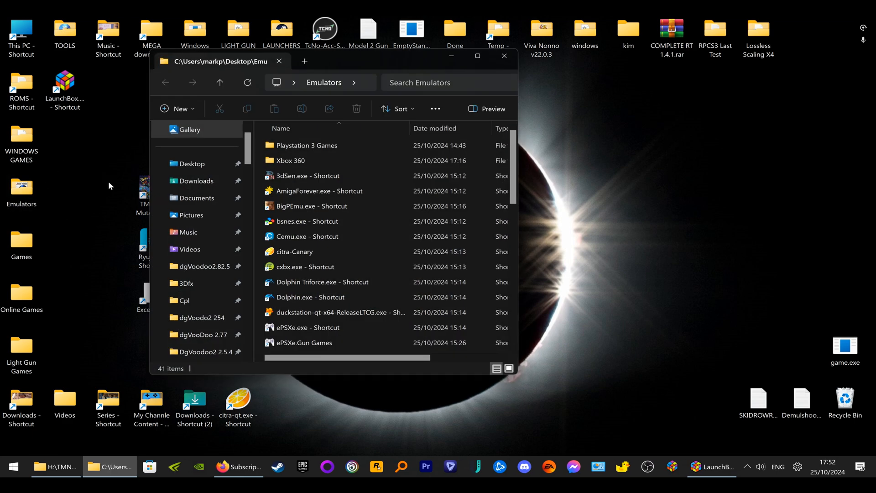
double_click(21, 279)
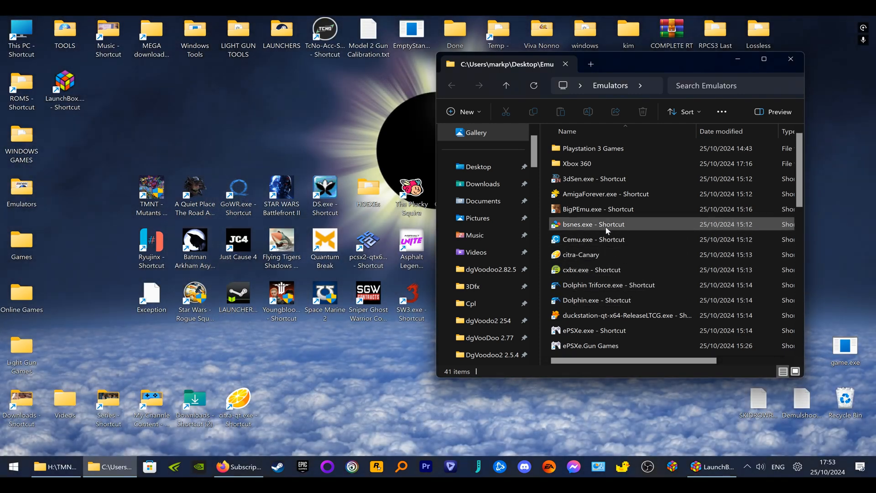
mouse_move(611, 163)
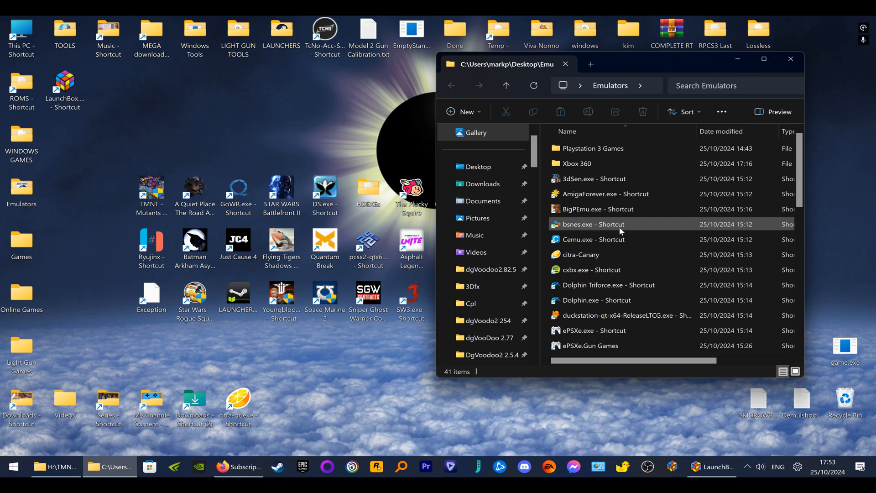
scroll("down", 3)
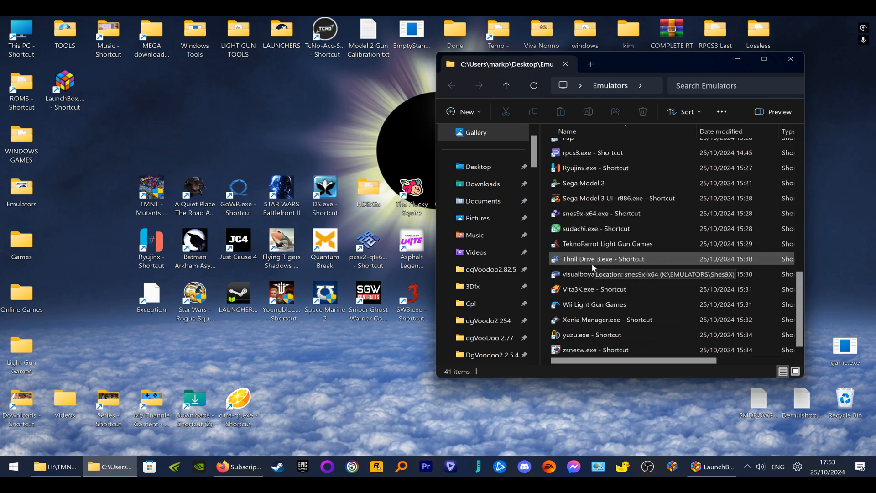
left_click(608, 319)
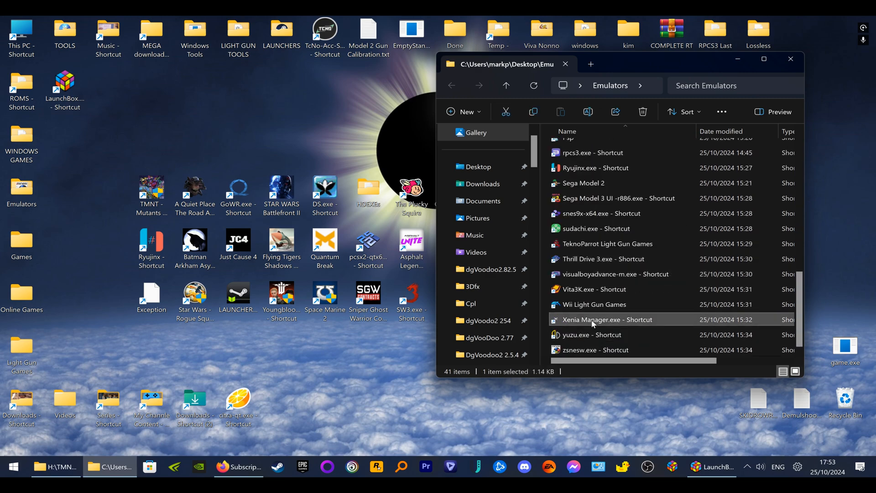
Launch Xenia Manager and view the 50 Cent - BotS game patch list, then close it
double_click(607, 320)
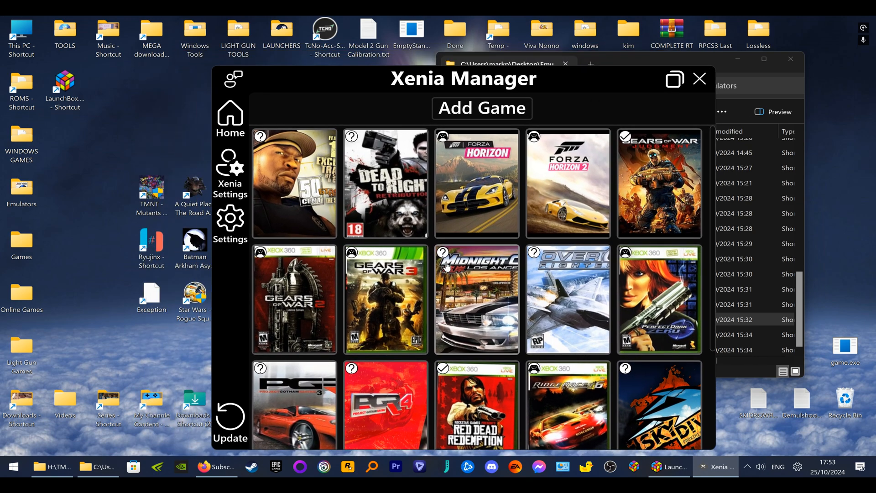
mouse_move(384, 183)
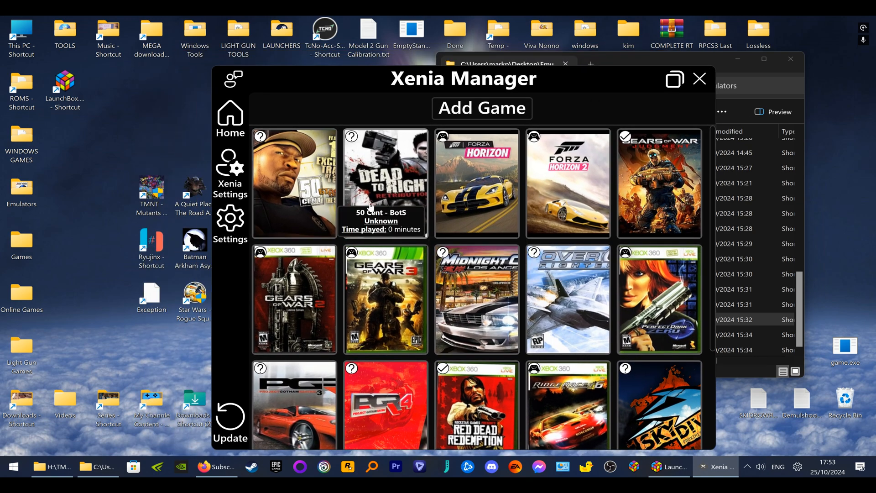
right_click(294, 183)
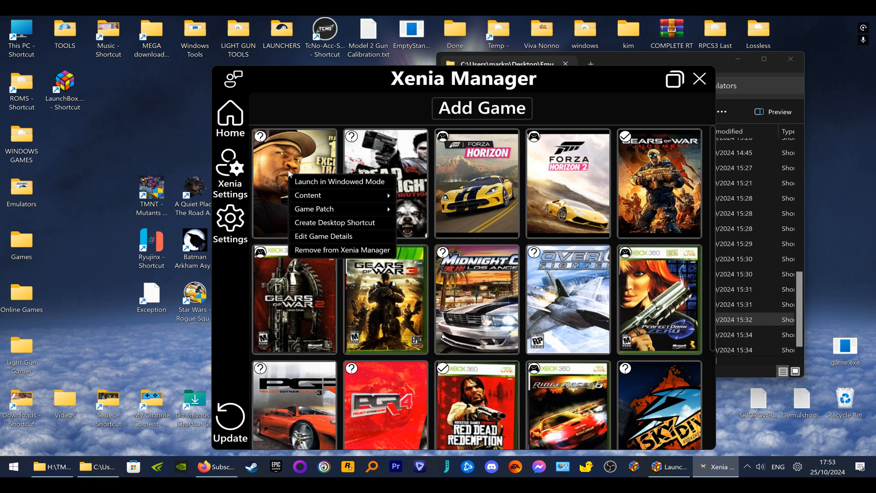
mouse_move(300, 166)
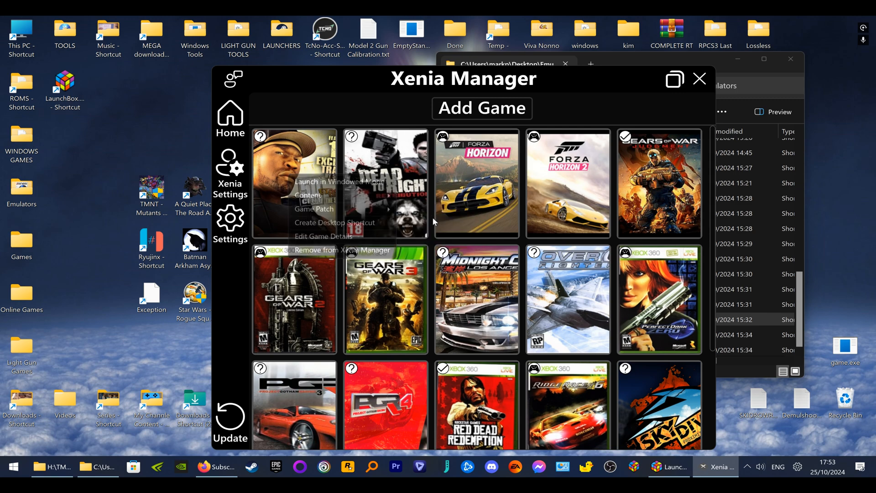
left_click(313, 208)
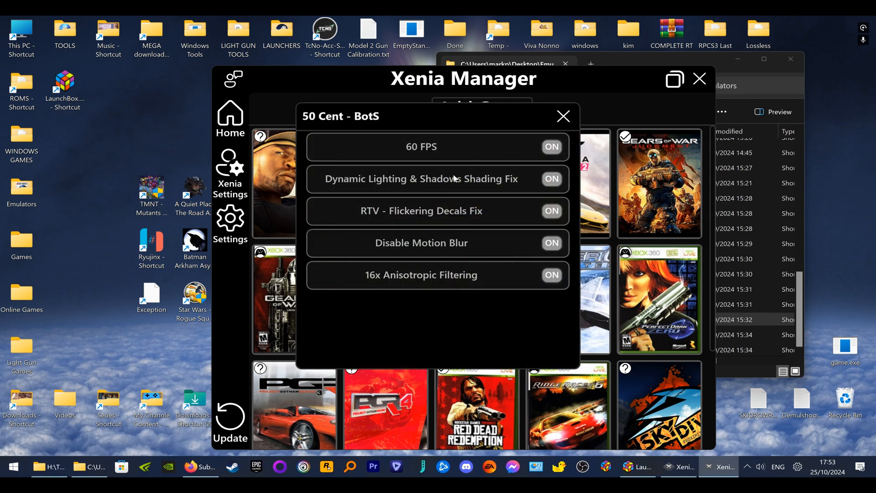
left_click(563, 115)
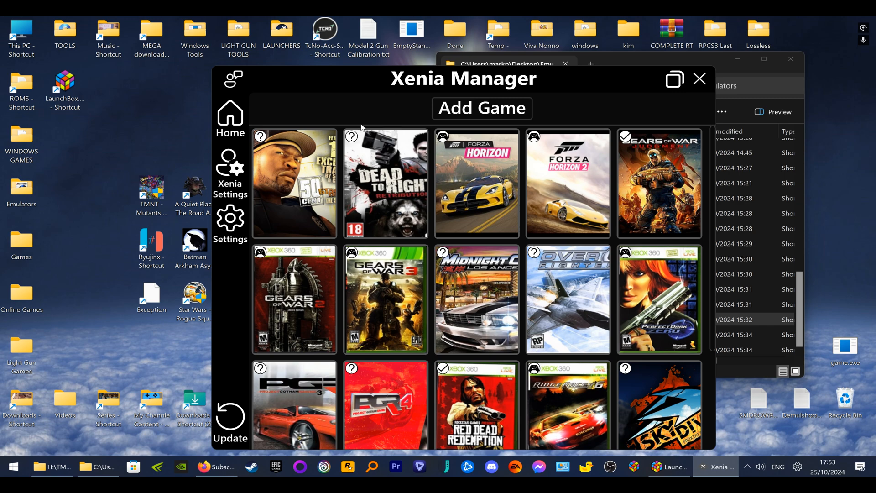
mouse_move(335, 83)
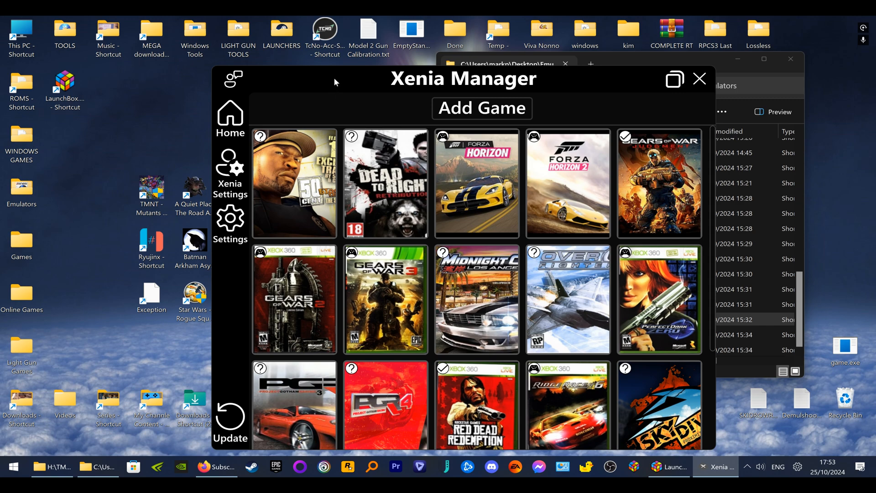
mouse_move(374, 73)
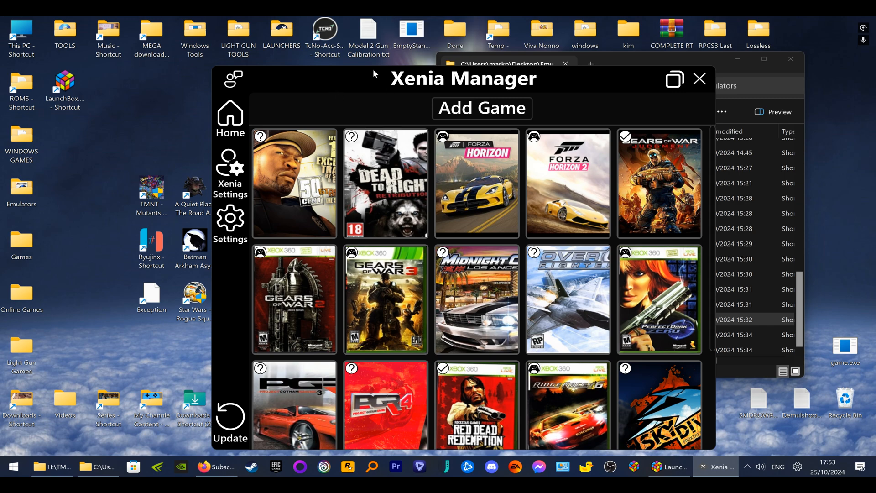
mouse_move(357, 76)
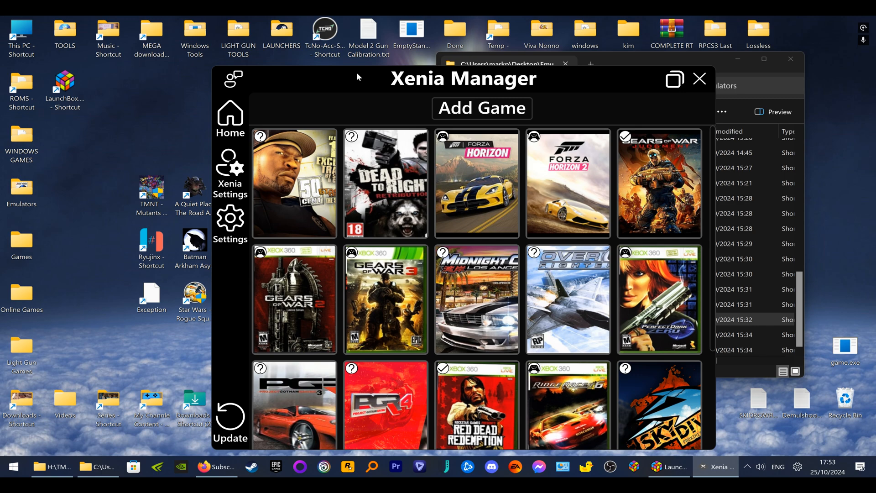
mouse_move(355, 71)
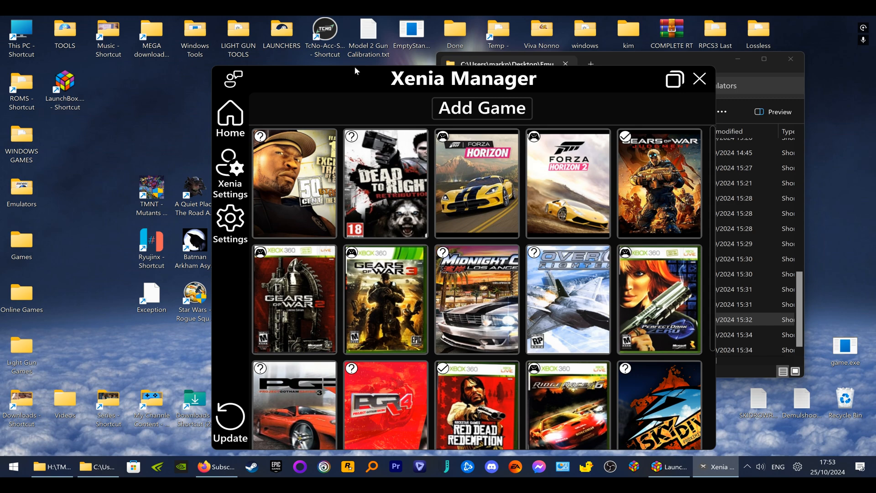
mouse_move(344, 84)
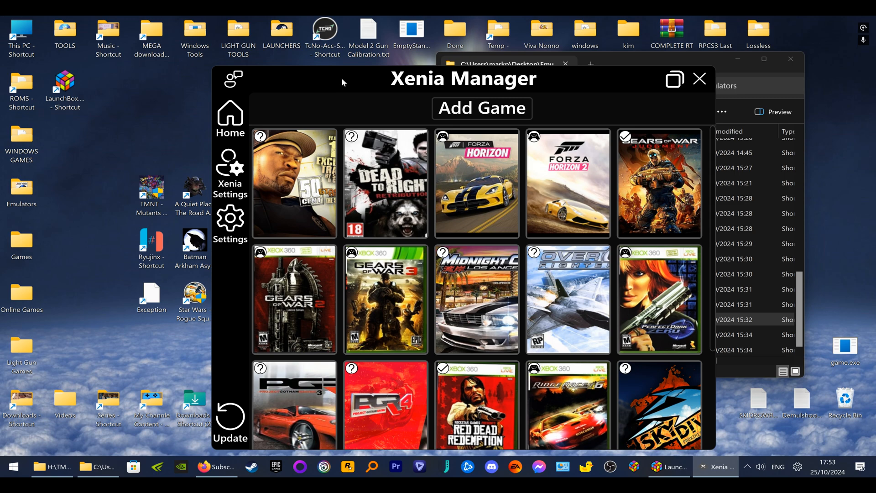
mouse_move(346, 81)
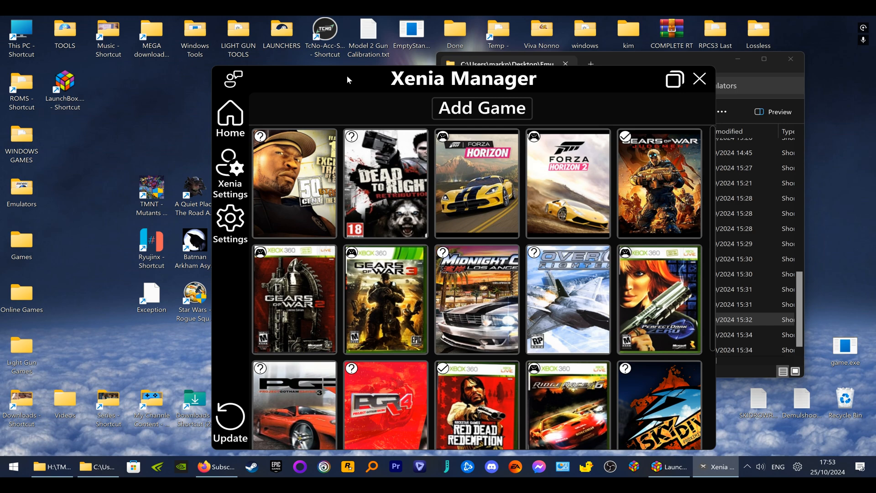
mouse_move(362, 126)
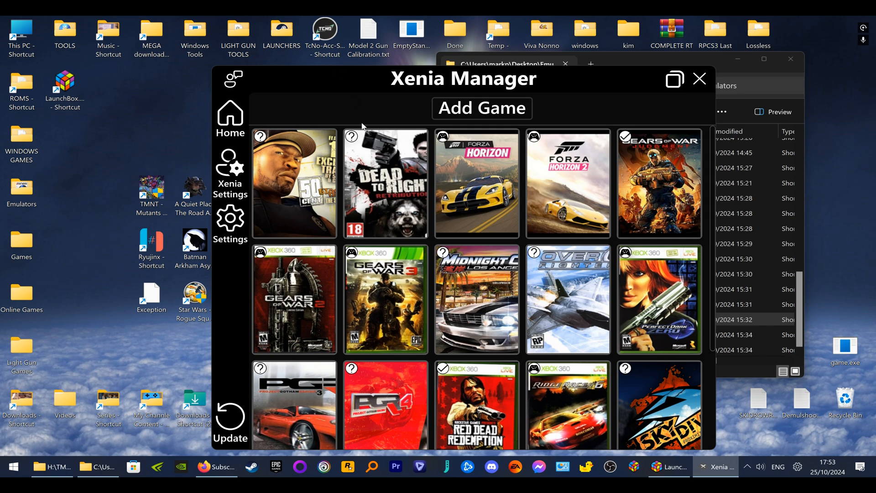
Create desktop shortcuts for 50 Cent - BotS and DTR - Retribution from their cover menus
right_click(295, 184)
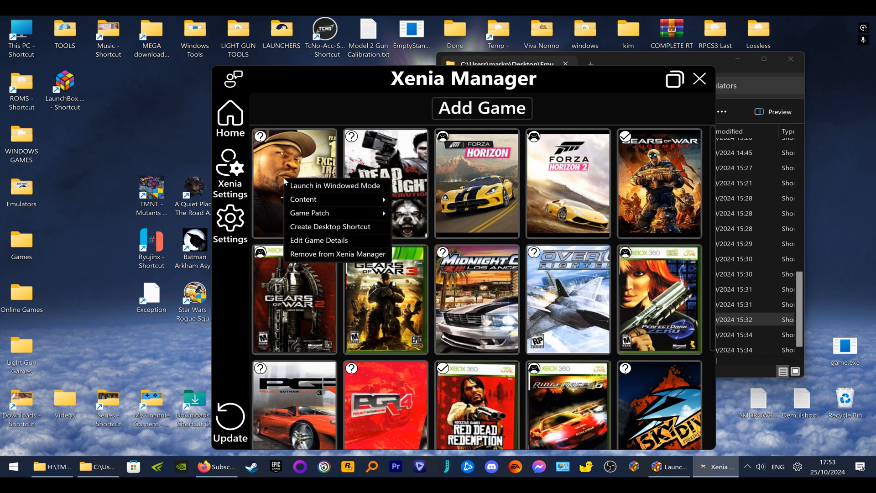
mouse_move(329, 227)
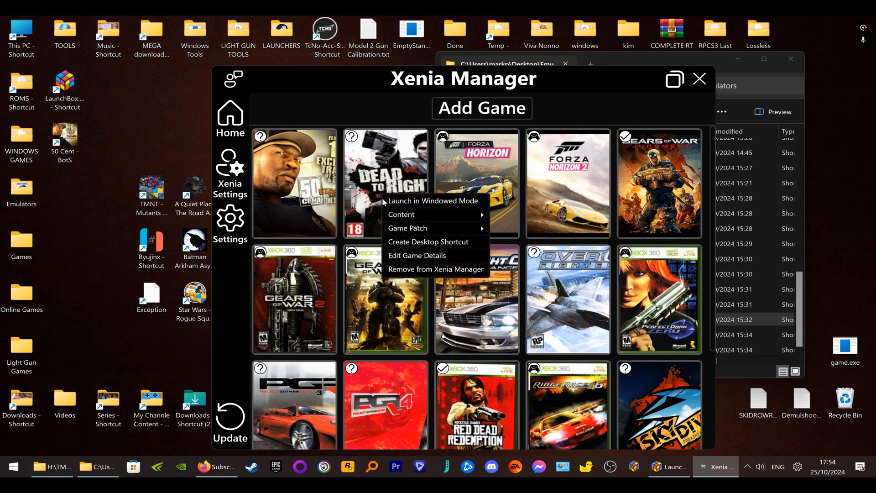
left_click(428, 241)
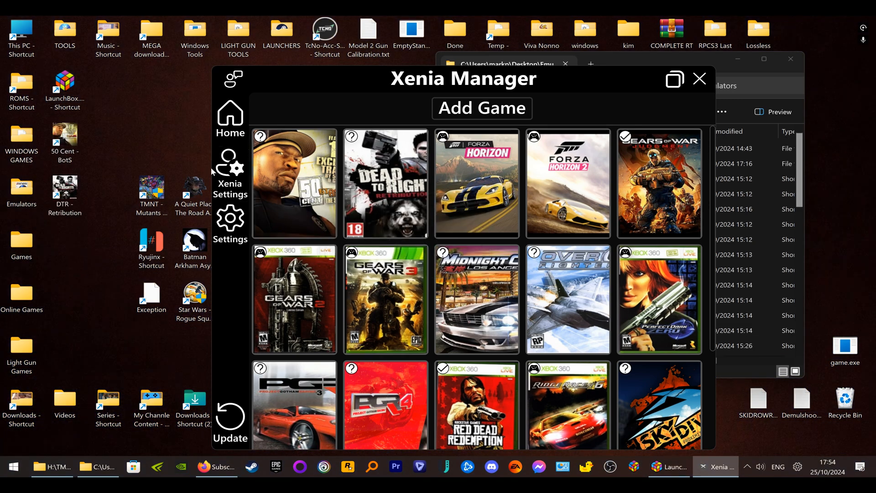
mouse_move(45, 209)
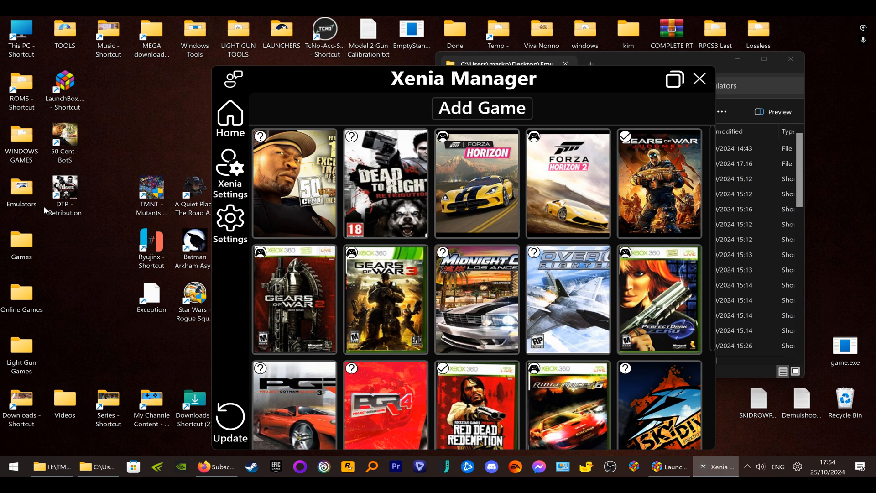
Open the Emulators > Xbox 360 folder holding the 16 game shortcuts
left_click(98, 467)
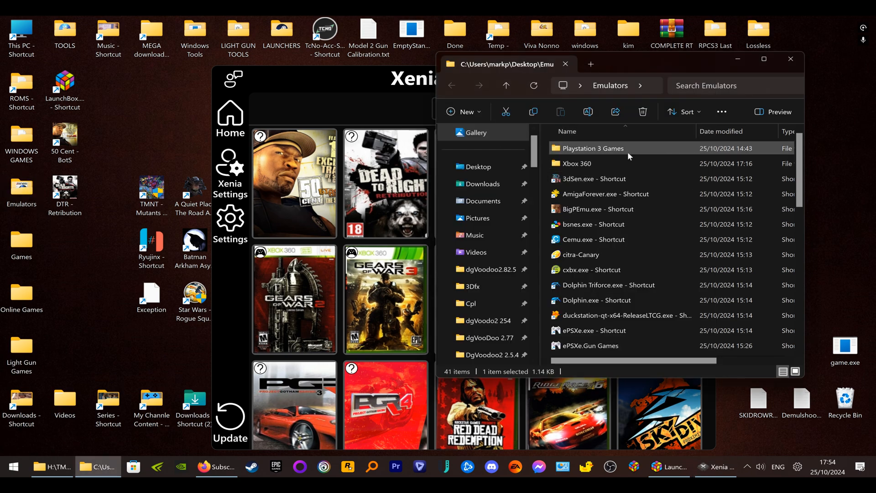
double_click(576, 163)
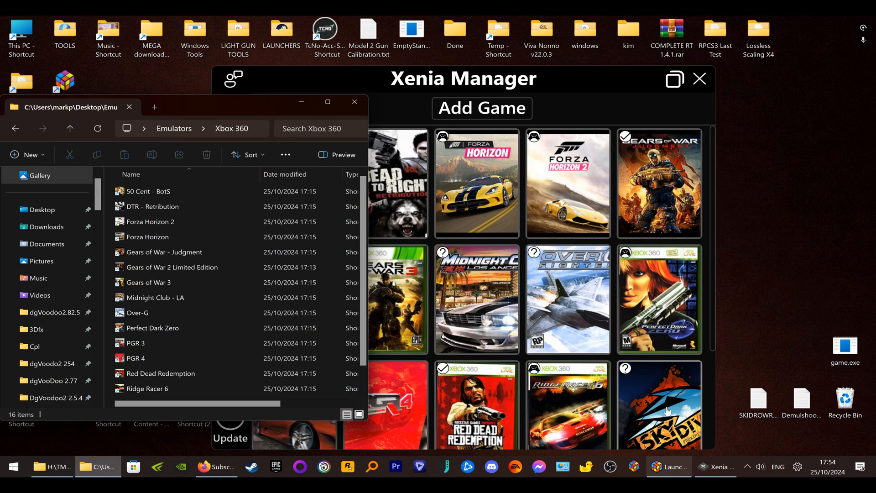
mouse_move(659, 330)
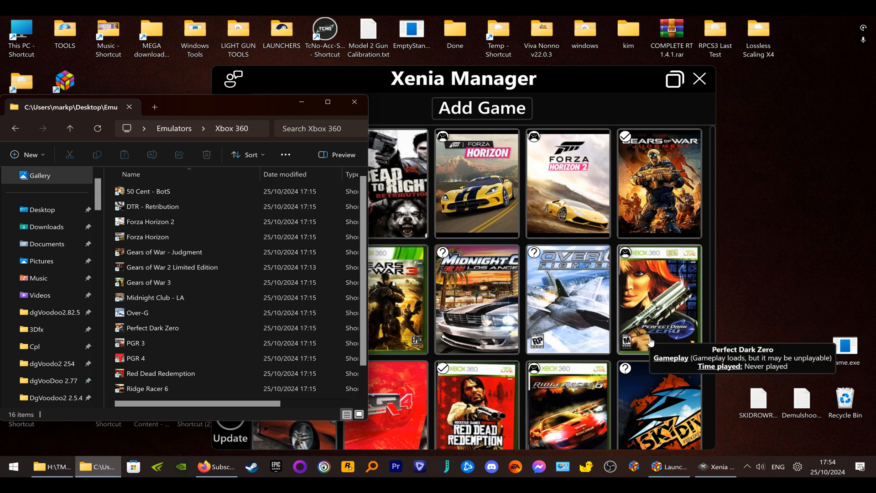
mouse_move(673, 374)
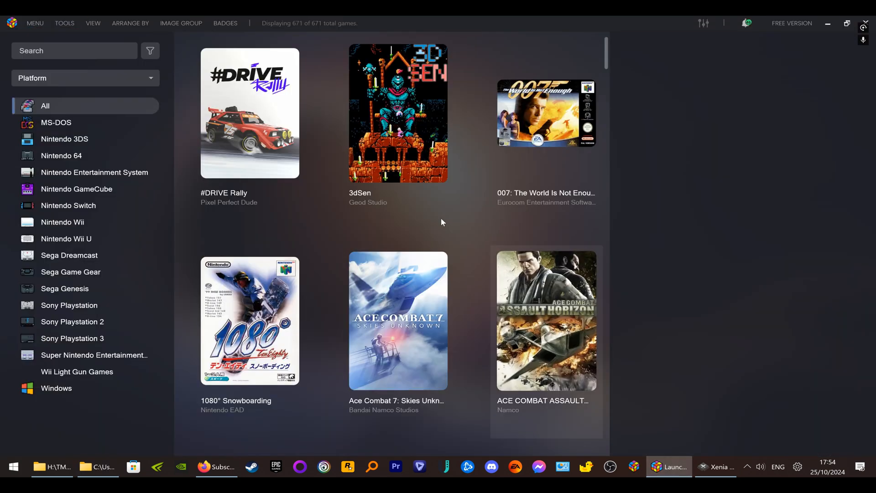
Start Tools > Import > Manually Add Game to get an empty Add Game form
left_click(64, 23)
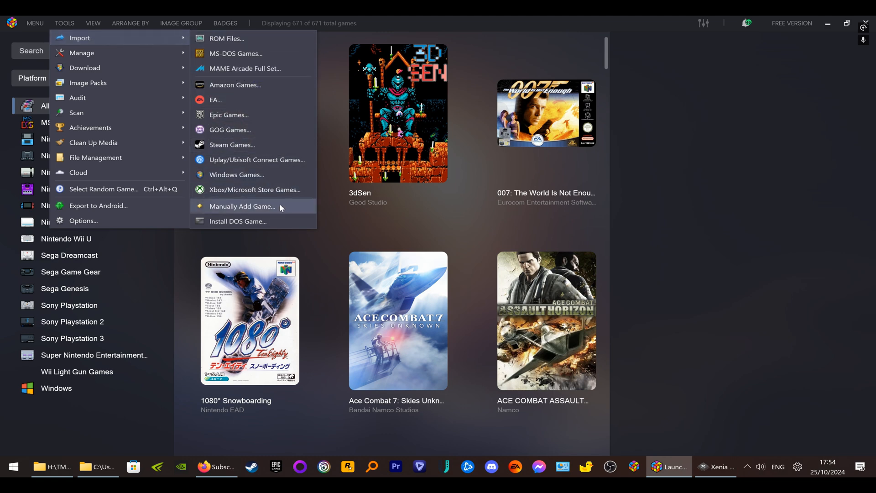
left_click(242, 206)
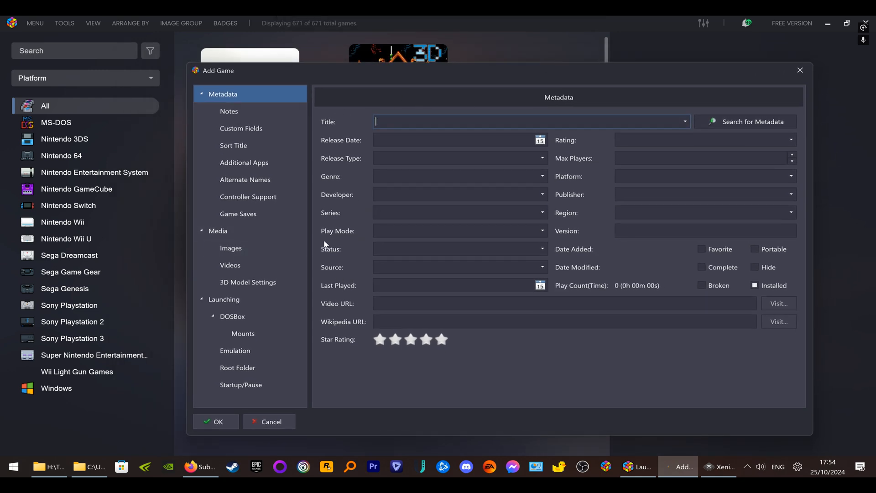
Set the Launching application path to the 50 Cent - BotS shortcut in the Xbox 360 folder
left_click(243, 333)
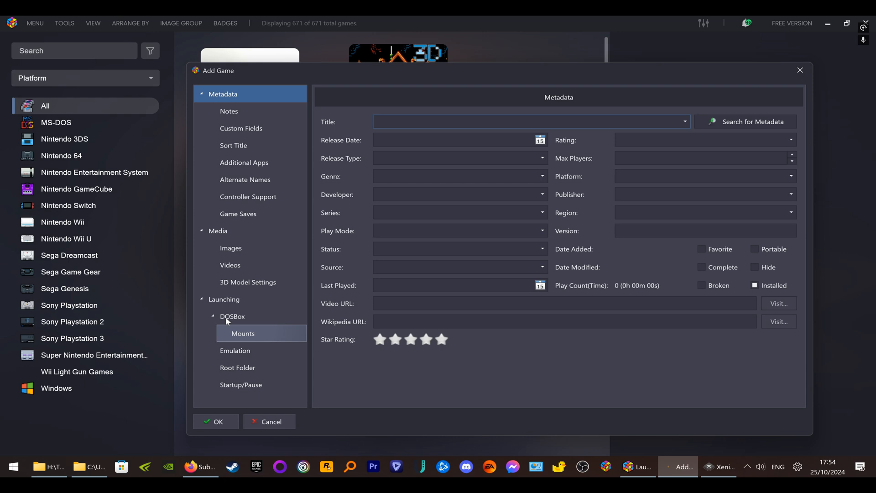
left_click(224, 300)
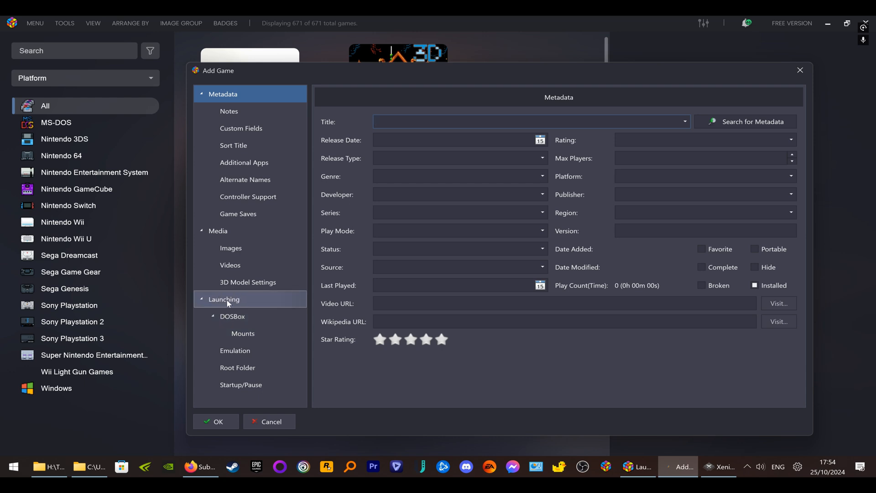
left_click(224, 299)
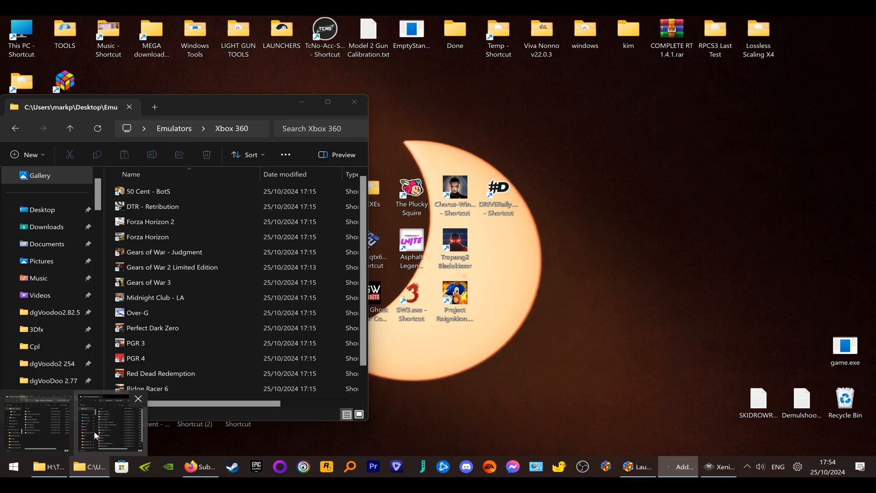
mouse_move(109, 424)
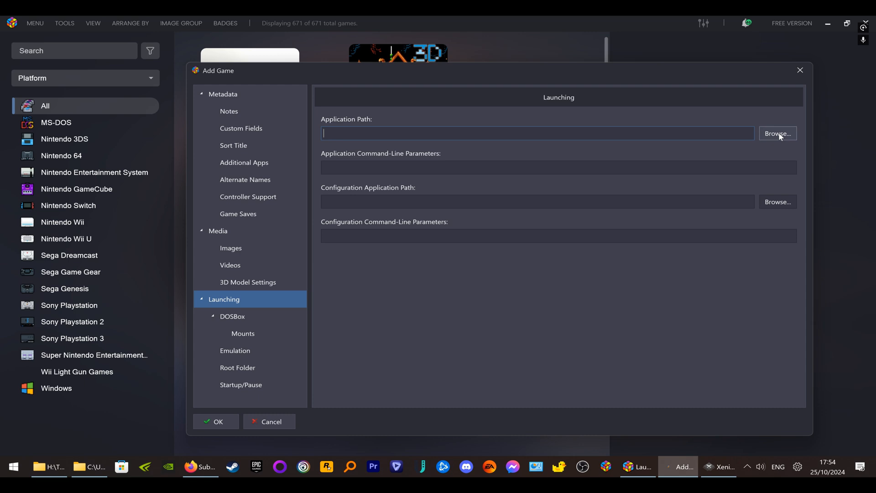
left_click(776, 133)
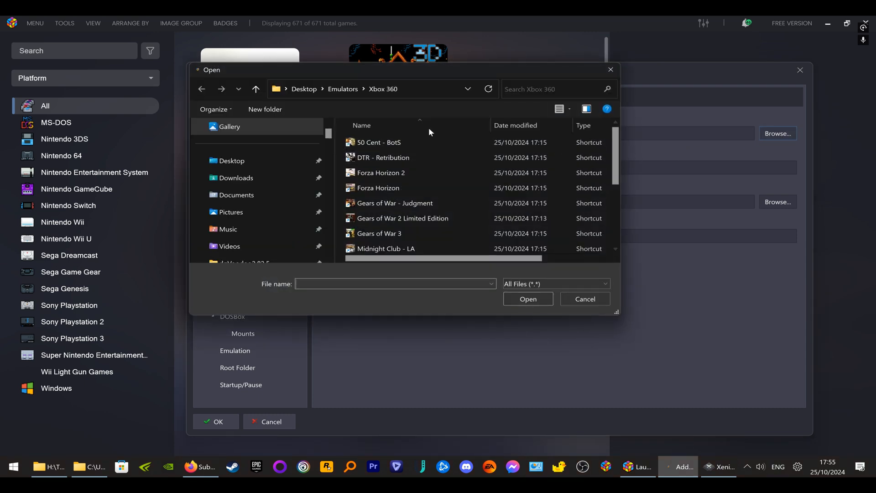
mouse_move(423, 115)
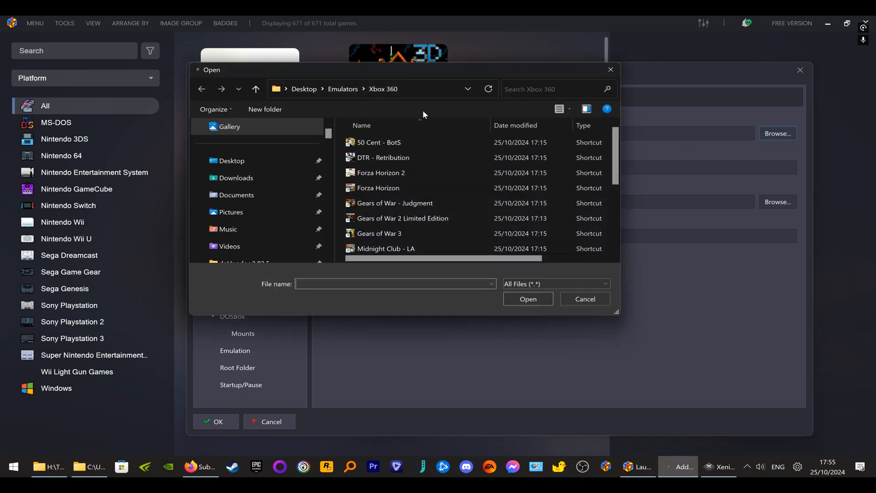
left_click(383, 157)
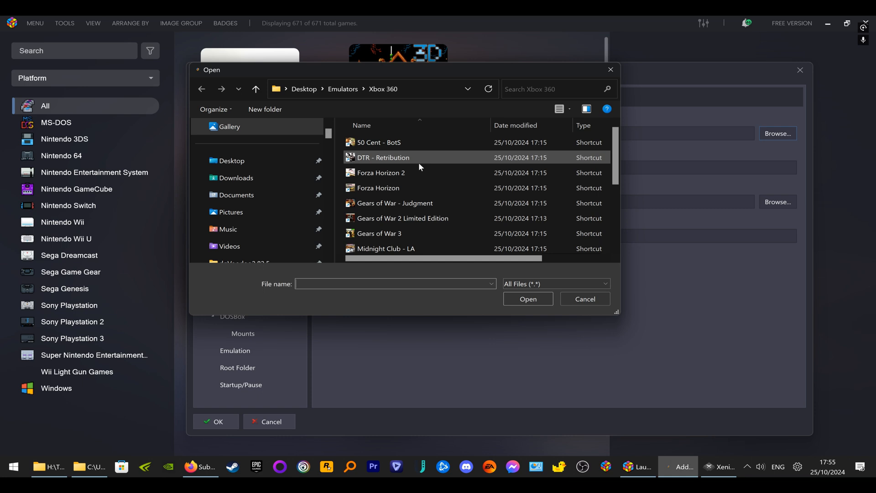
left_click(379, 142)
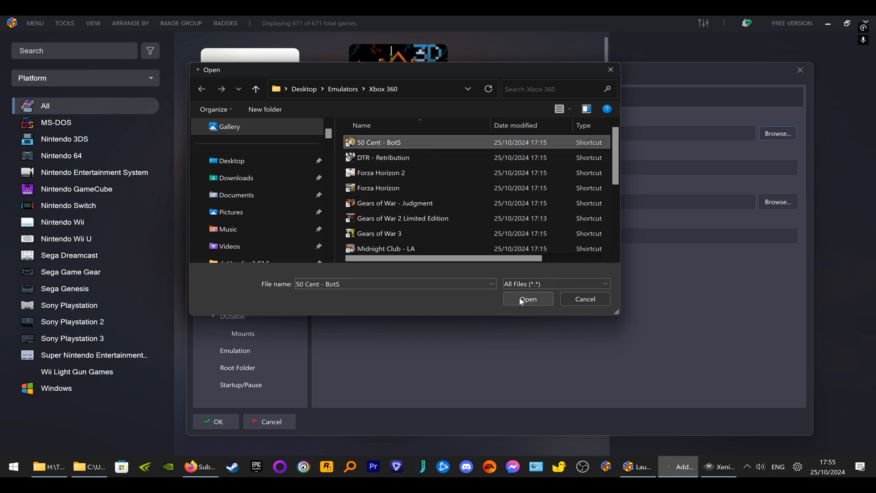
left_click(526, 298)
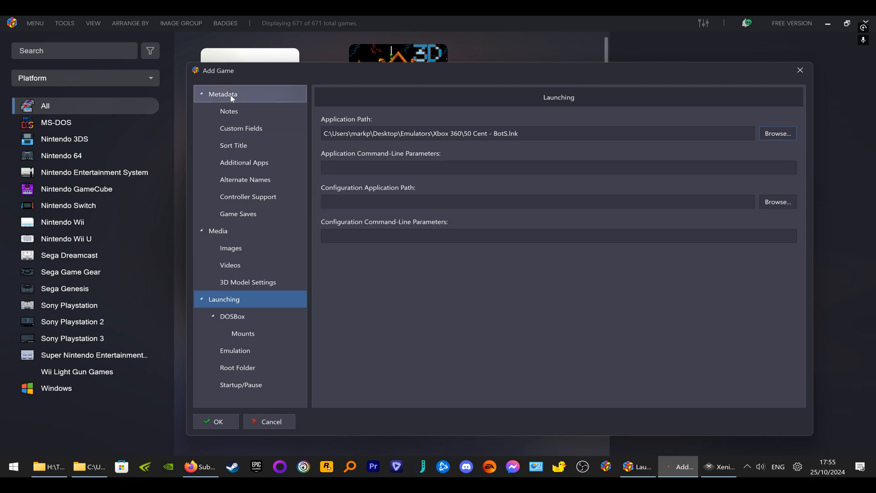
On Metadata, set the new game's platform to Xbox 360
left_click(222, 94)
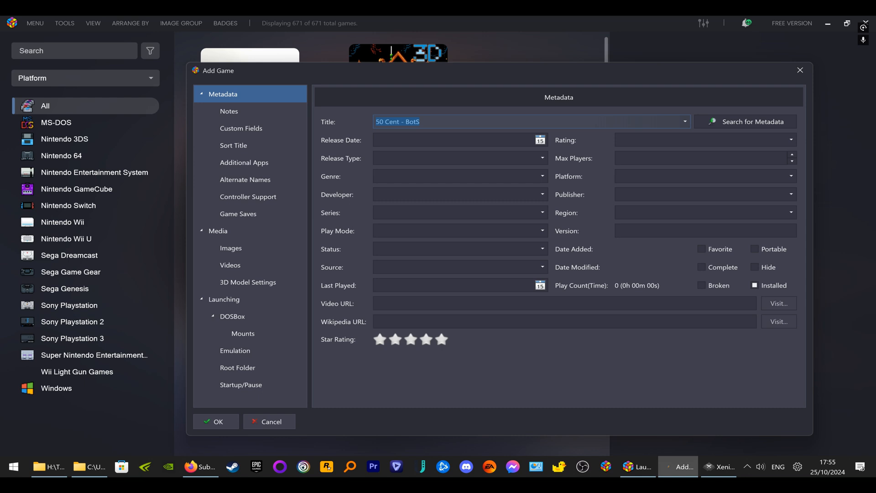
left_click(746, 122)
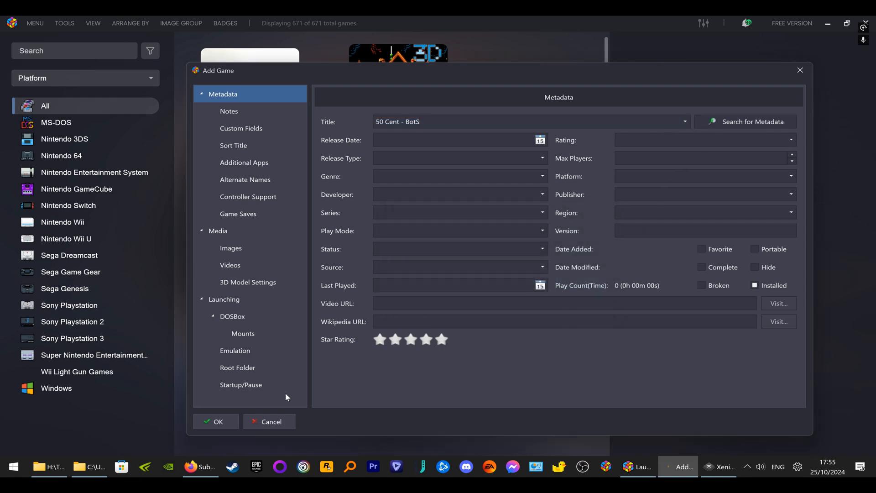
mouse_move(611, 454)
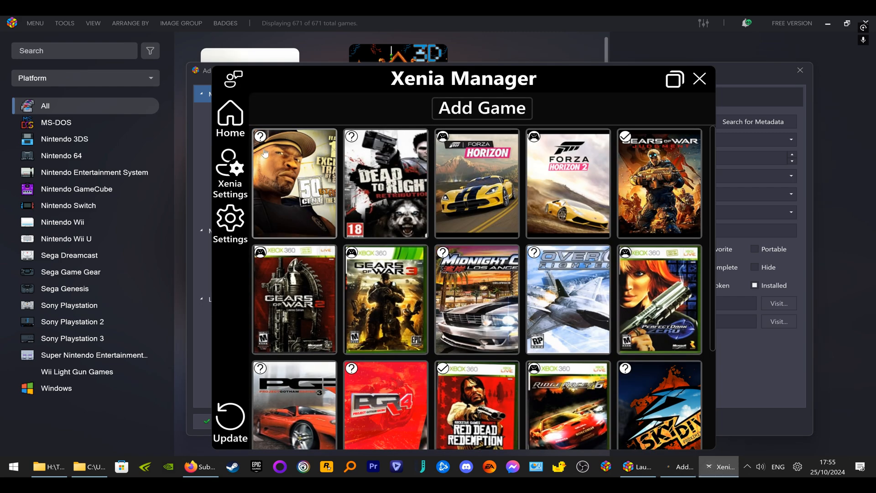
mouse_move(294, 182)
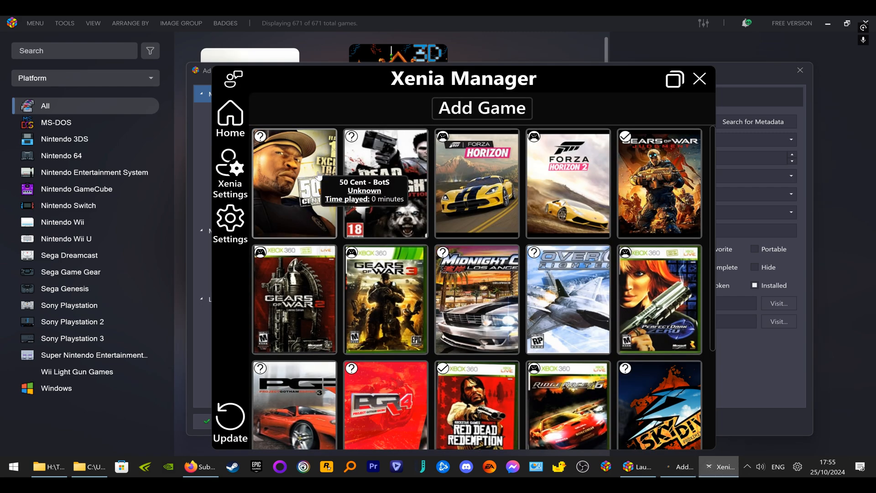
mouse_move(316, 173)
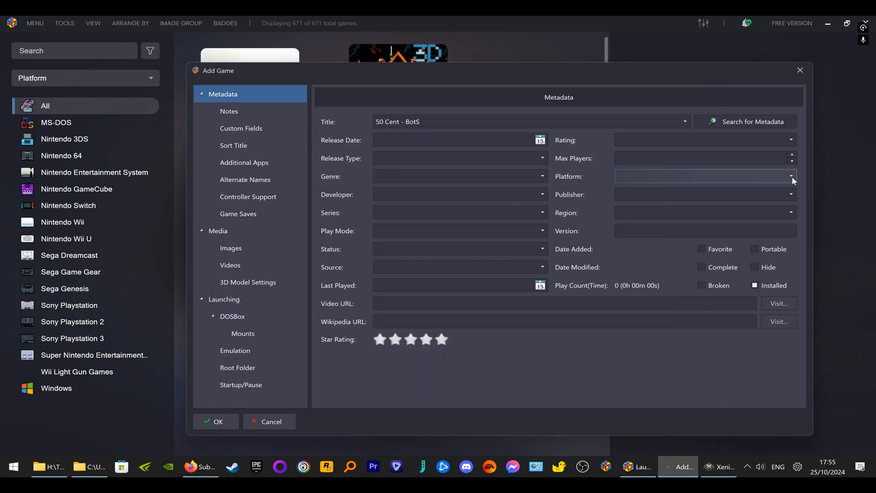
left_click(791, 176)
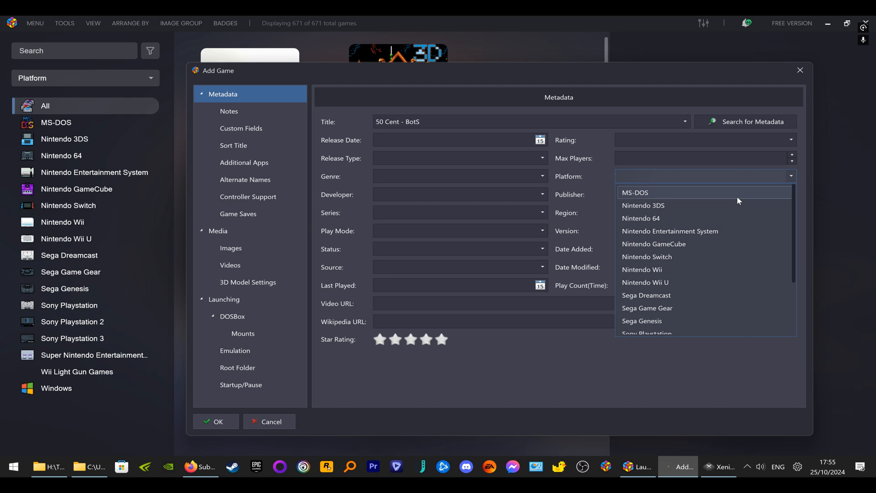
scroll("down", 3)
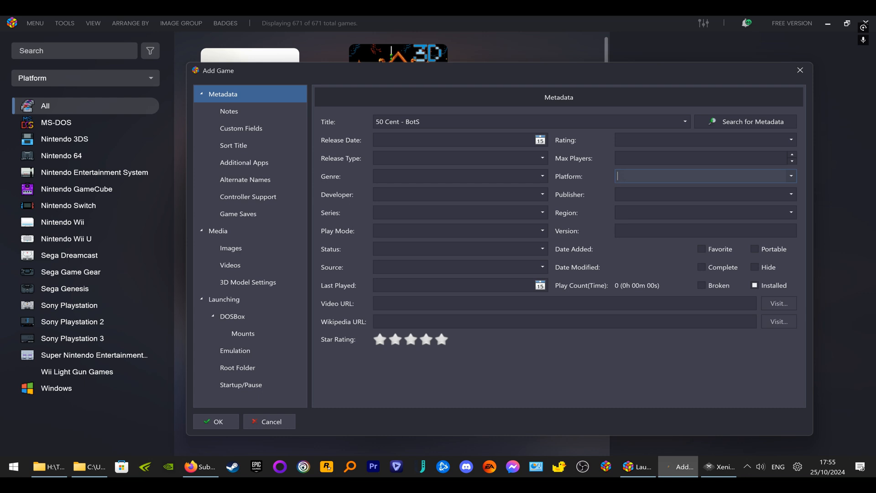
type("Xbo")
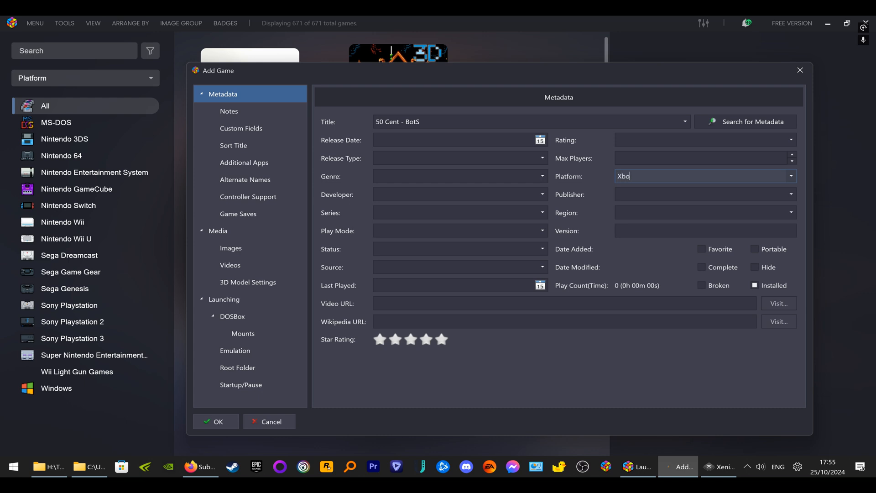
type("x 360")
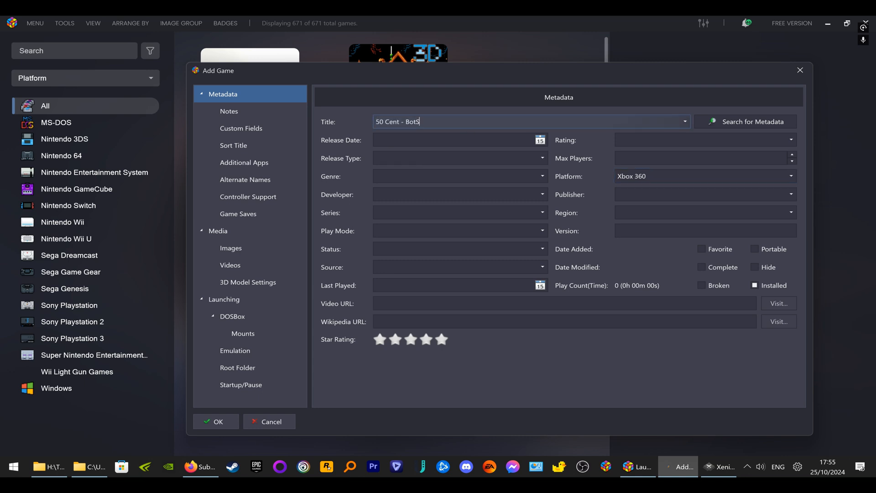
Trim the title to 50 Cent and fill details from the Blood on the Sand database match
key("BackSpace")
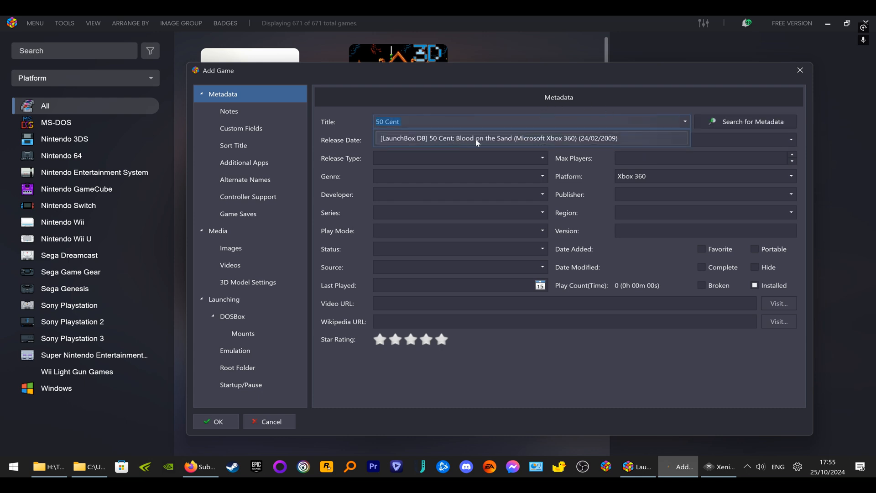
mouse_move(674, 178)
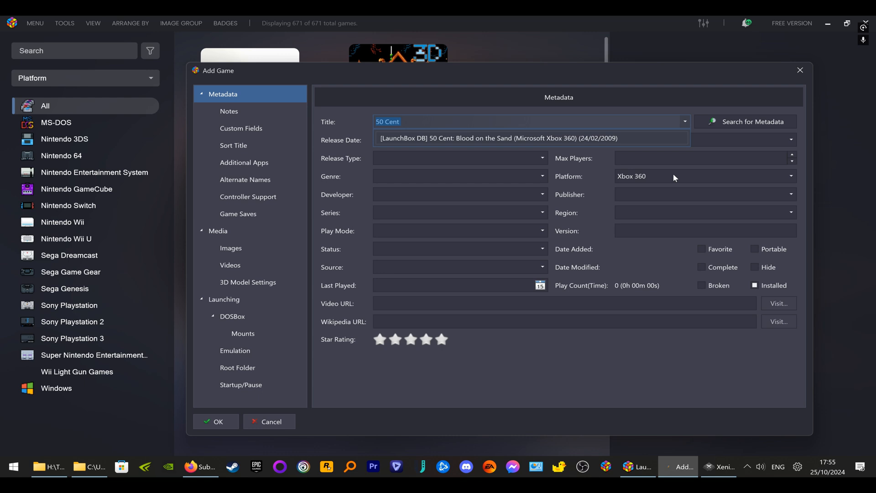
left_click(496, 138)
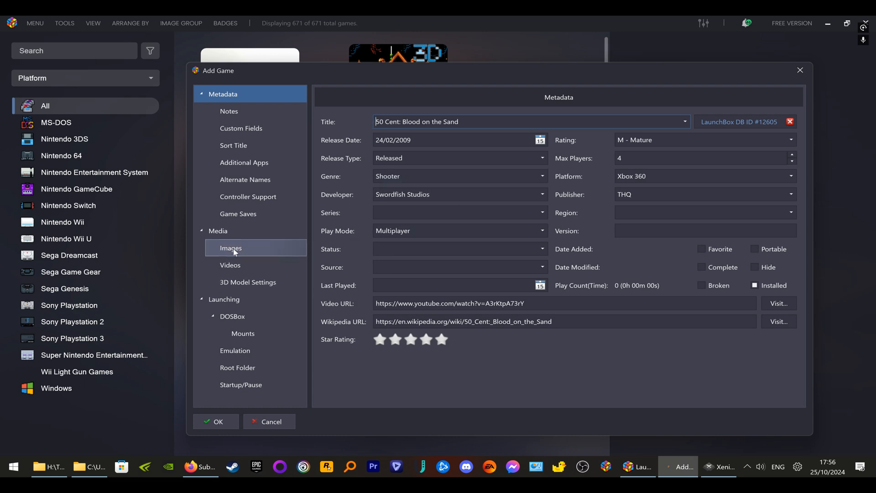
Download 12 images for the game from Media > Images, including the fanart background
left_click(229, 247)
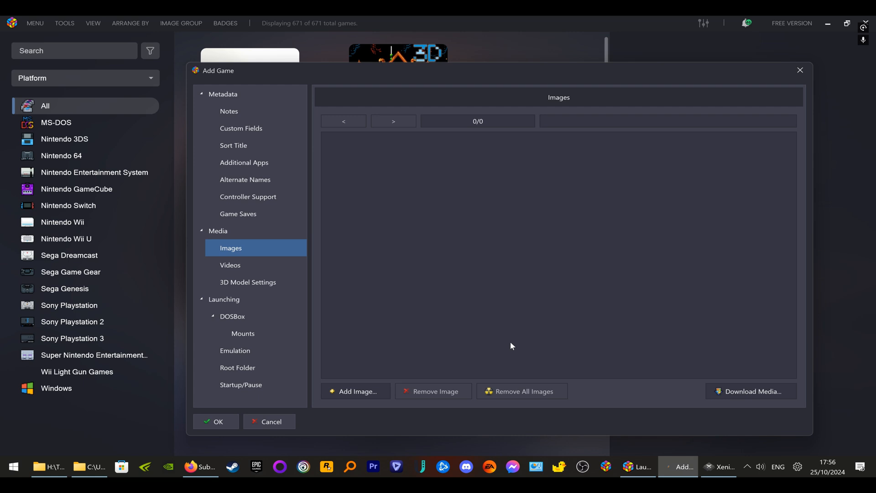
left_click(750, 392)
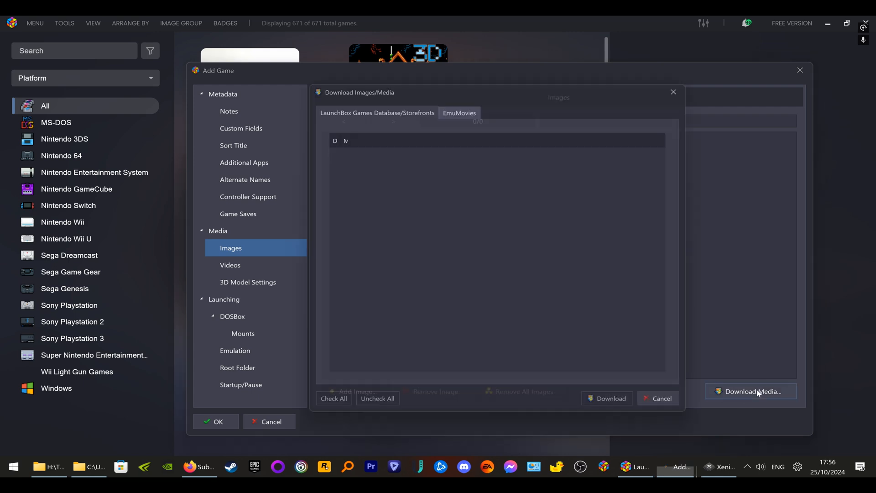
left_click(606, 398)
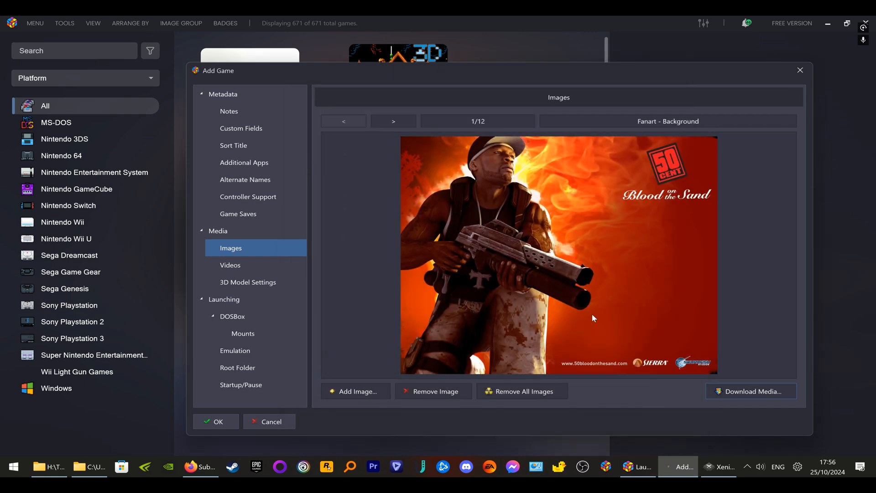
mouse_move(275, 265)
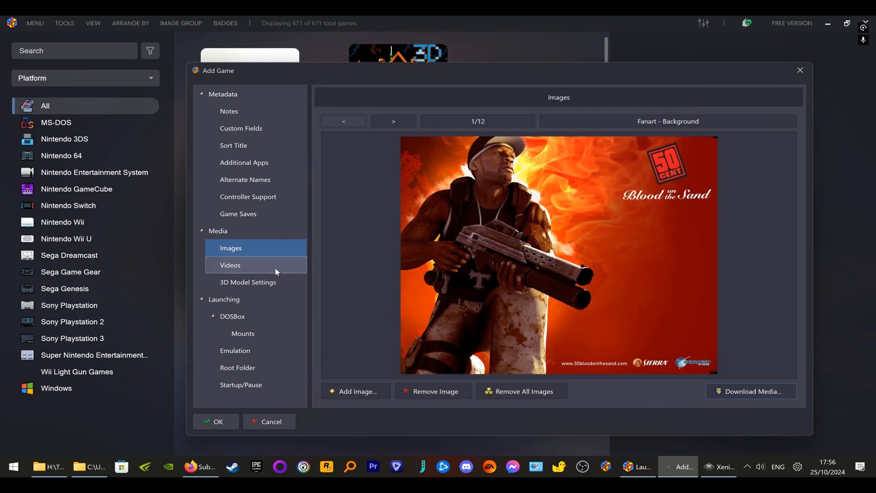
Review the Emulation, Launching and Metadata pages, then save 50 Cent: Blood on the Sand to the library
left_click(235, 350)
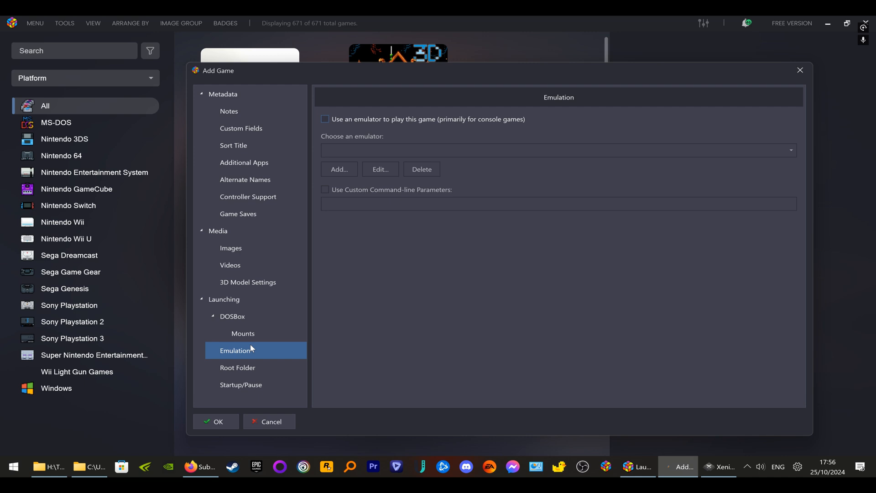
mouse_move(253, 357)
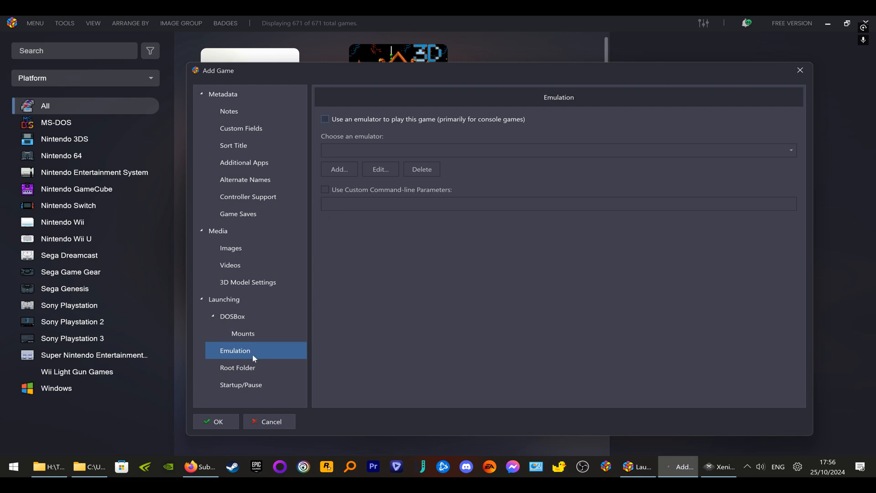
left_click(223, 300)
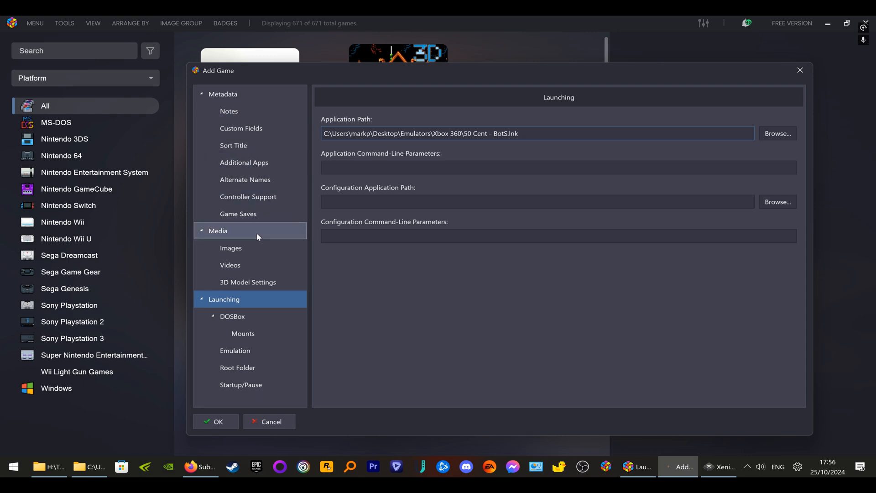
left_click(222, 94)
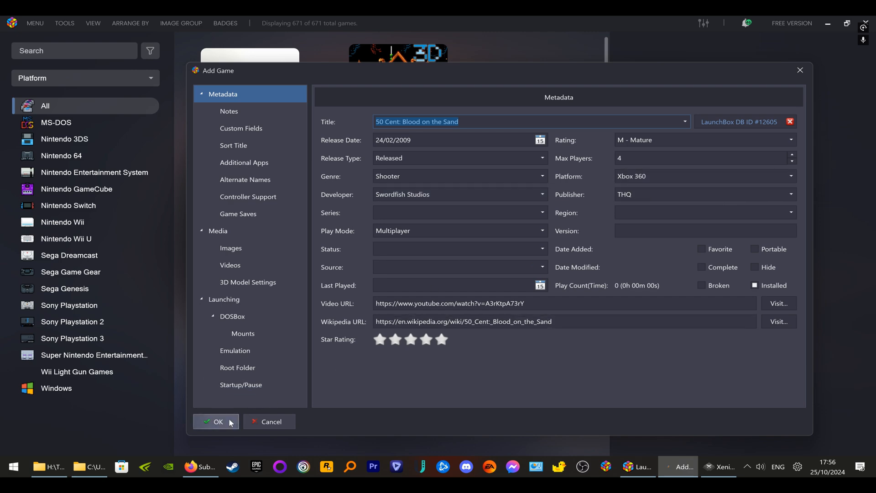
left_click(216, 422)
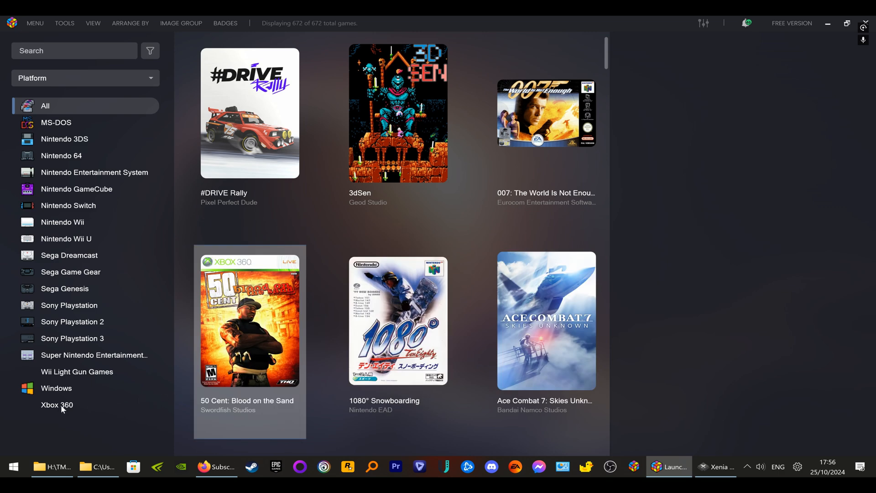
mouse_move(59, 409)
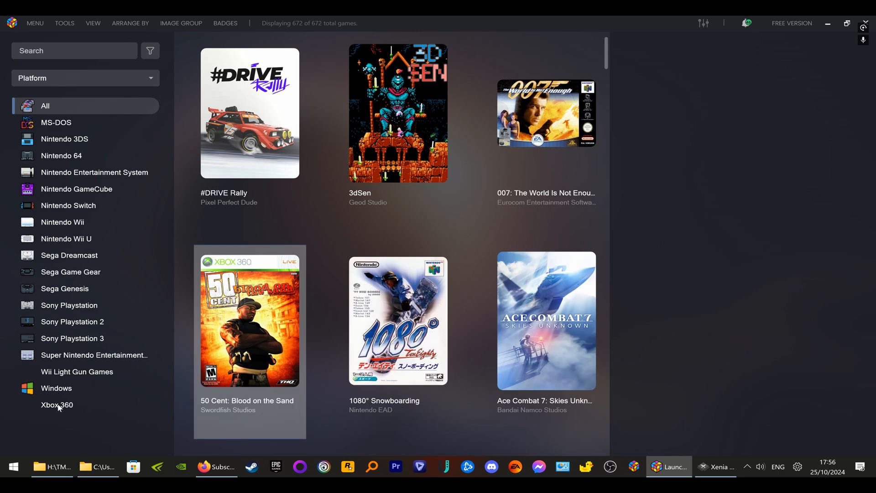
Filter to the Xbox 360 platform and start Manually Add Game from Tools > Import
left_click(57, 404)
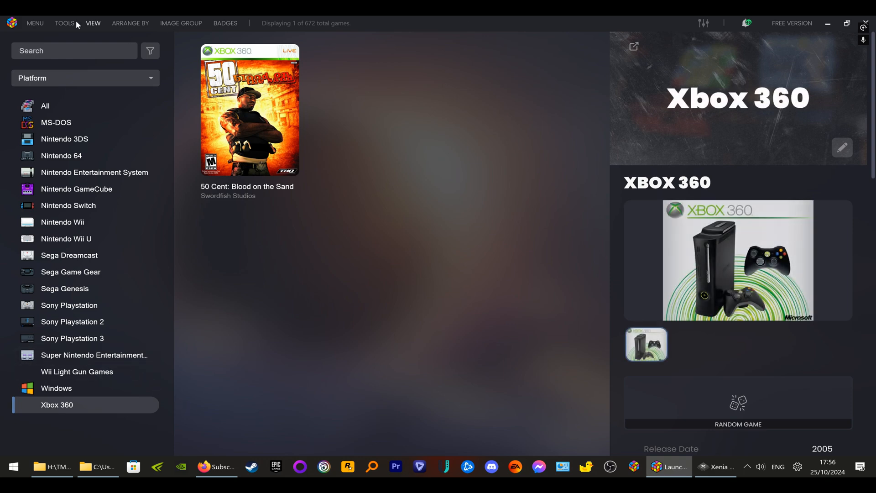
left_click(64, 23)
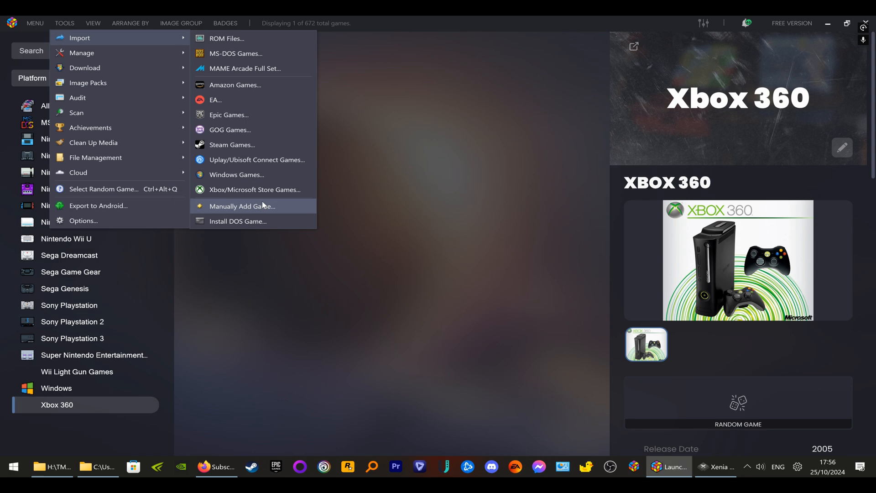
left_click(242, 206)
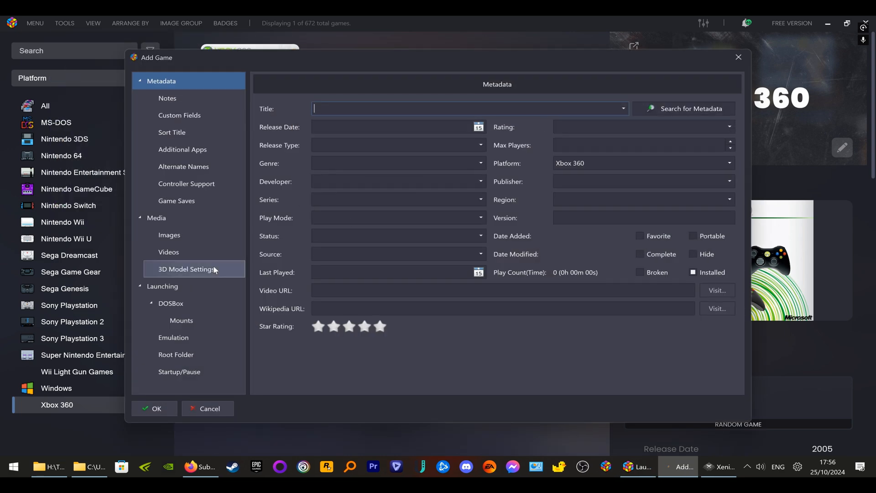
Set the DTR - Retribution shortcut as the new game's launch file
left_click(162, 285)
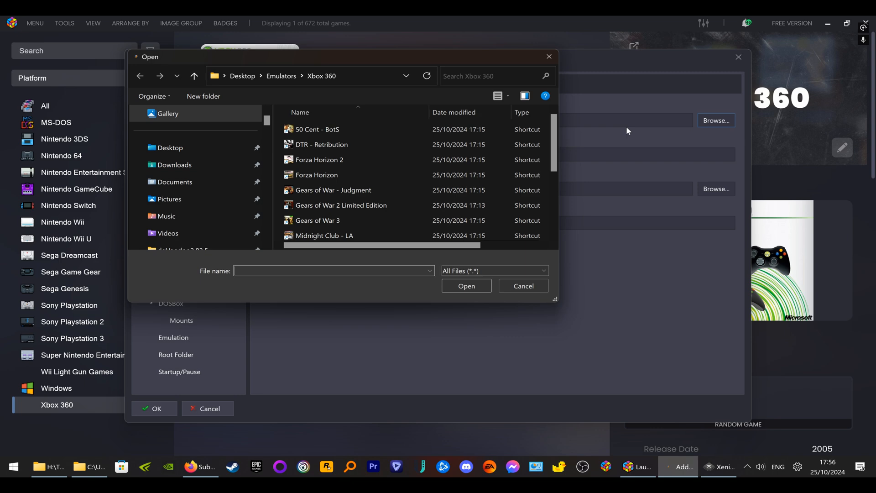
left_click(321, 144)
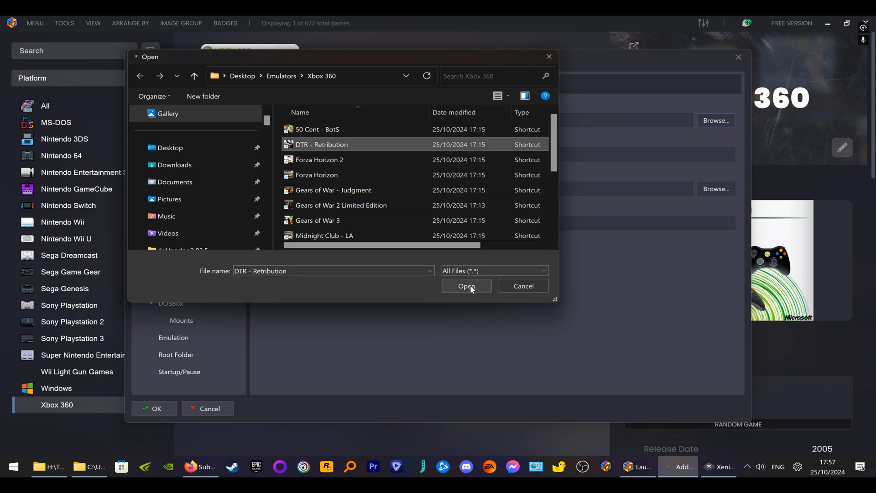
left_click(466, 286)
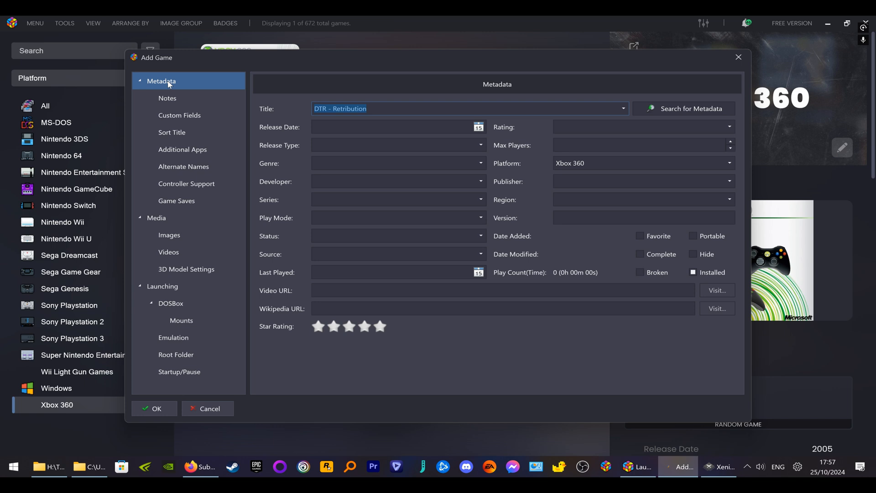
mouse_move(683, 108)
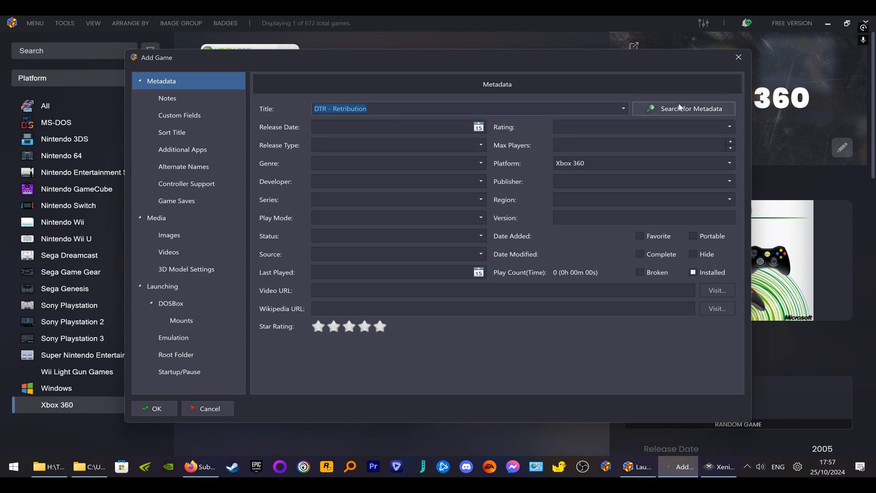
Search the database for 'Dead to Rights' and apply the Dead to Rights: Retribution match
left_click(690, 109)
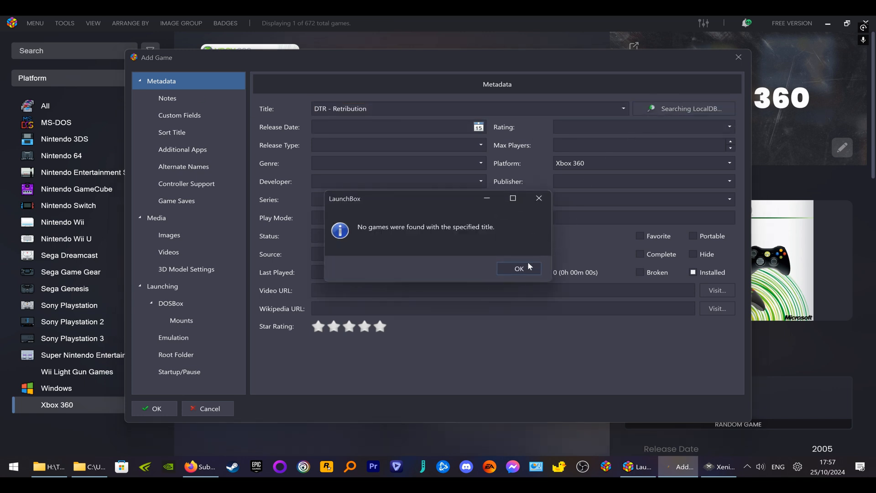
left_click(519, 268)
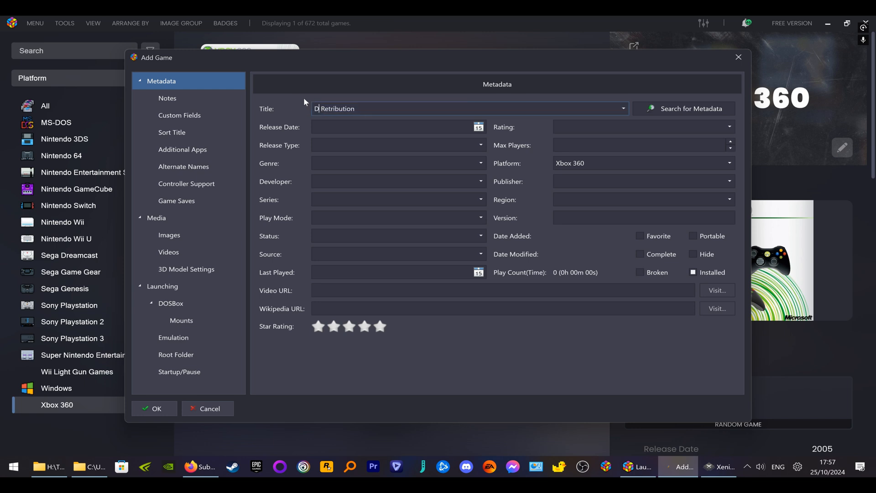
type("ead to")
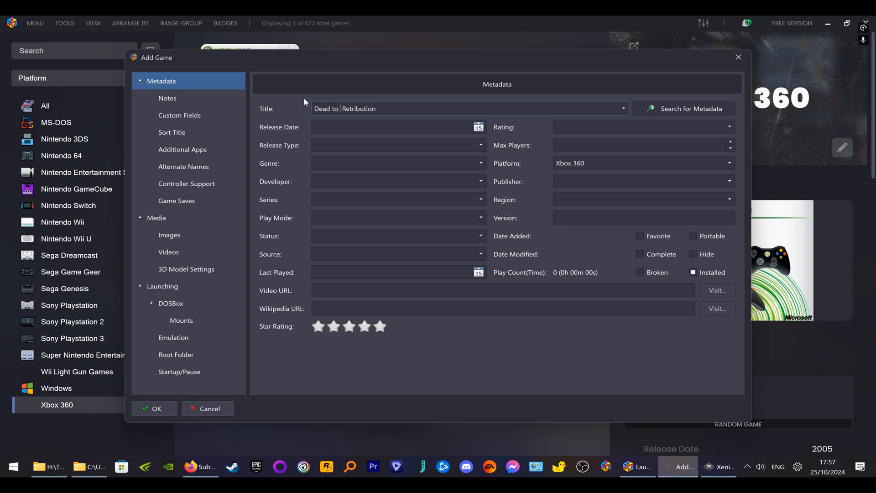
type("rights")
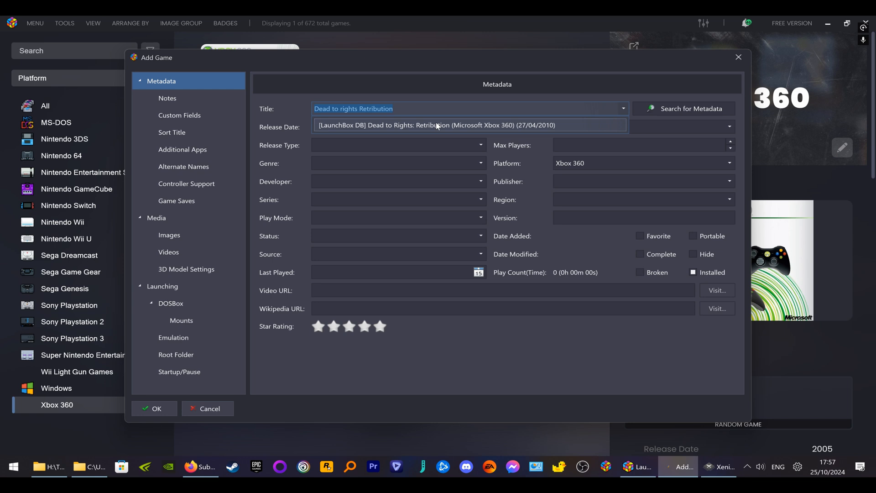
left_click(434, 125)
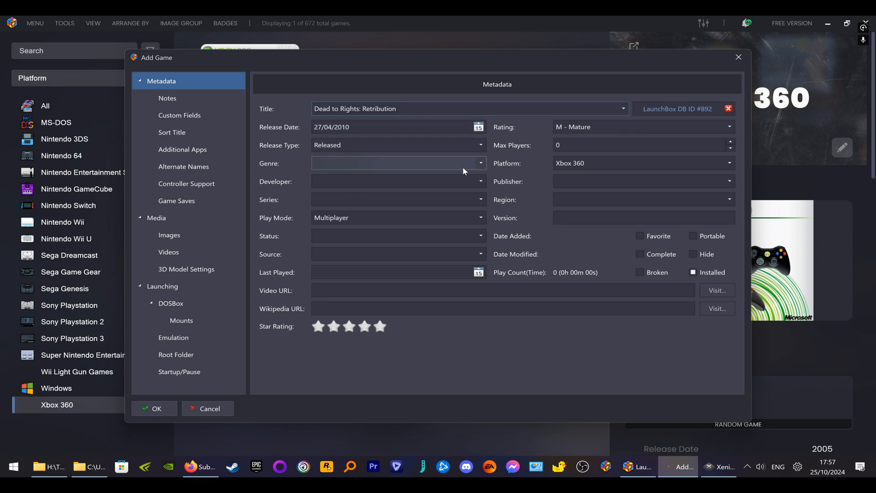
mouse_move(273, 168)
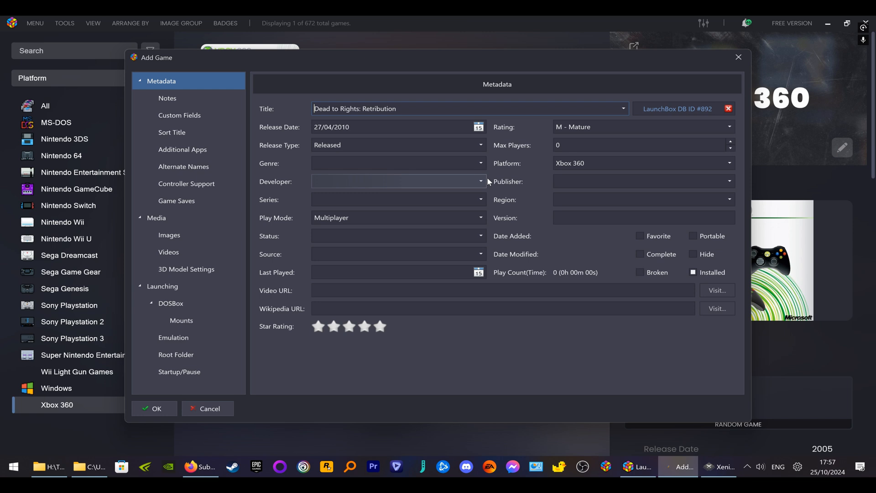
Set the genre to Third Person Shooter and max players to 1, then go to the Images page
left_click(480, 163)
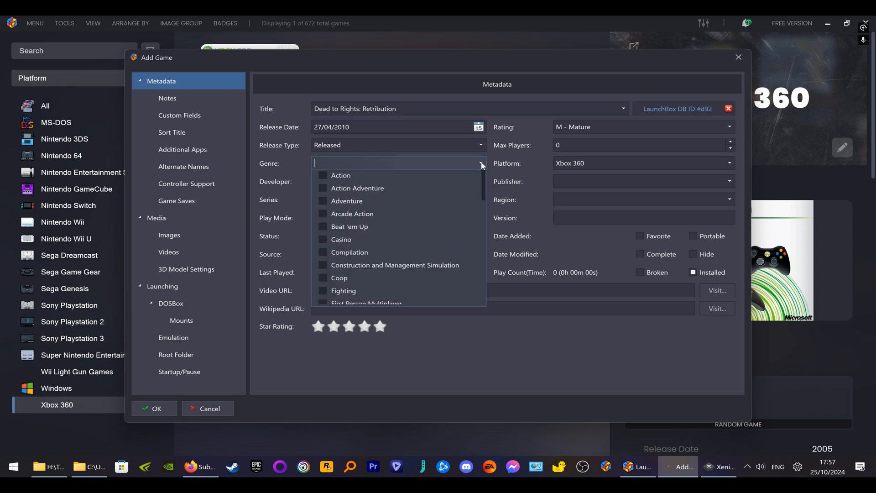
scroll("down", 3)
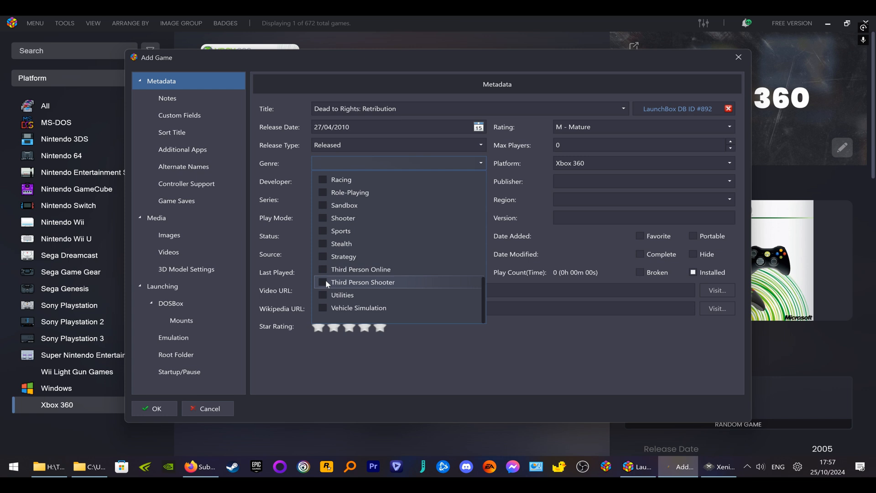
left_click(362, 282)
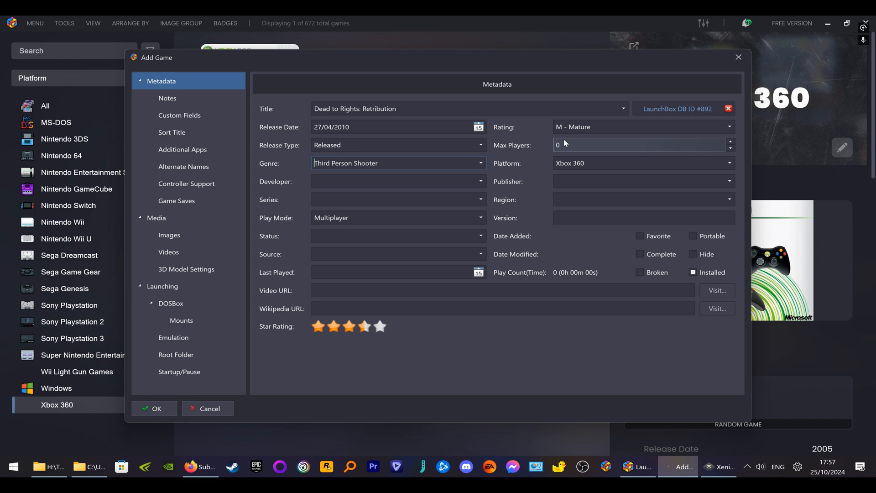
type("1")
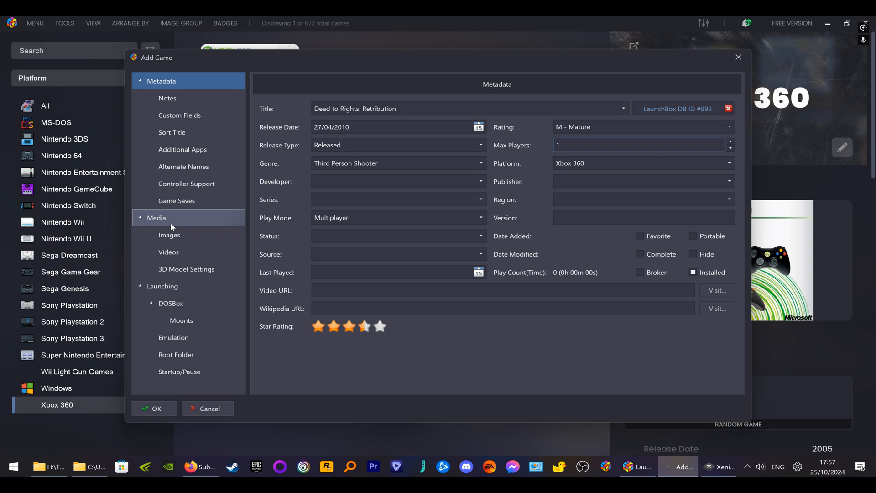
left_click(169, 234)
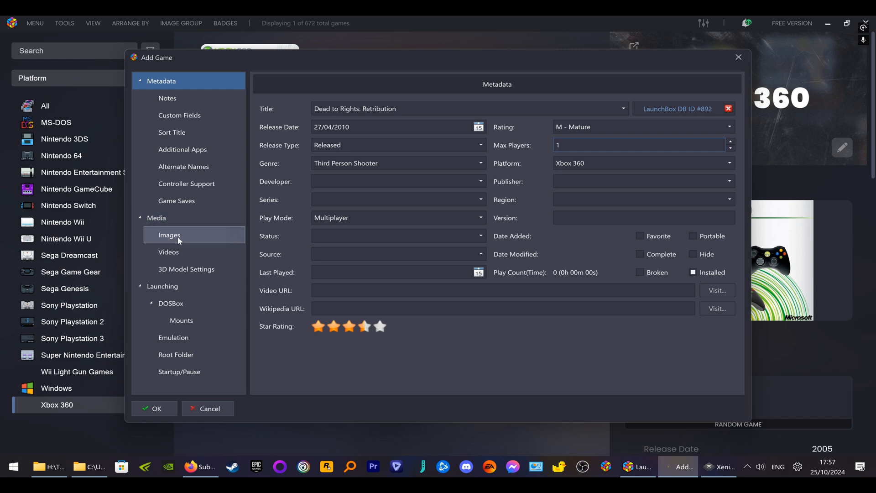
left_click(169, 235)
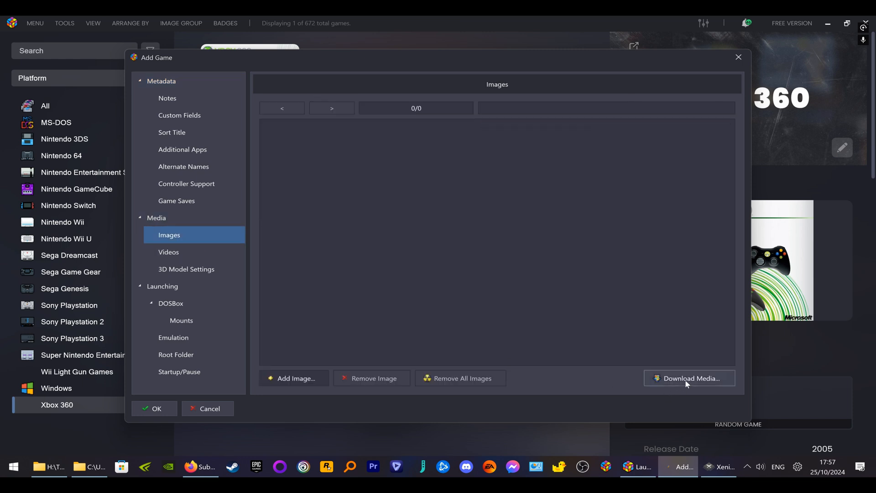
Download all media types for Dead to Rights: Retribution and save the entry to the library
left_click(688, 378)
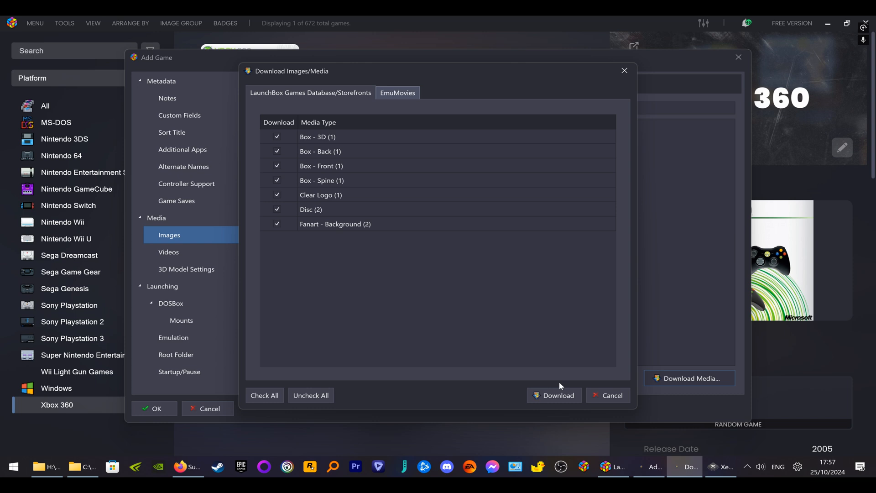
left_click(554, 396)
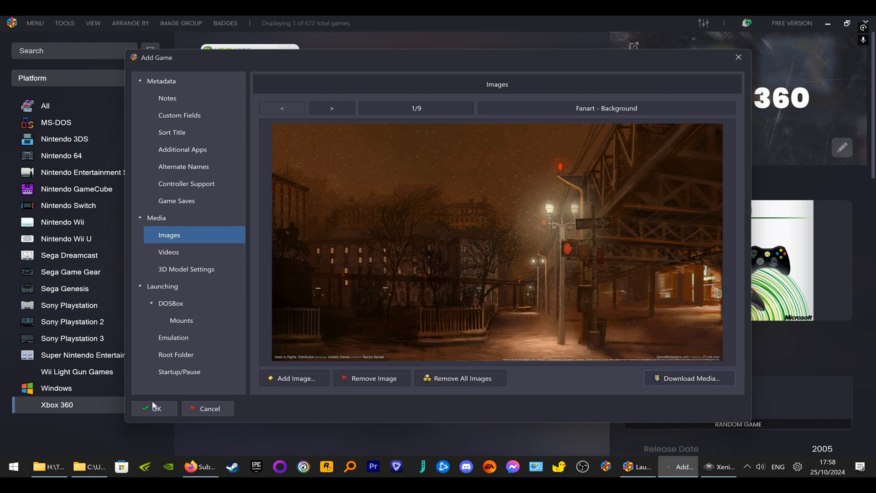
left_click(155, 409)
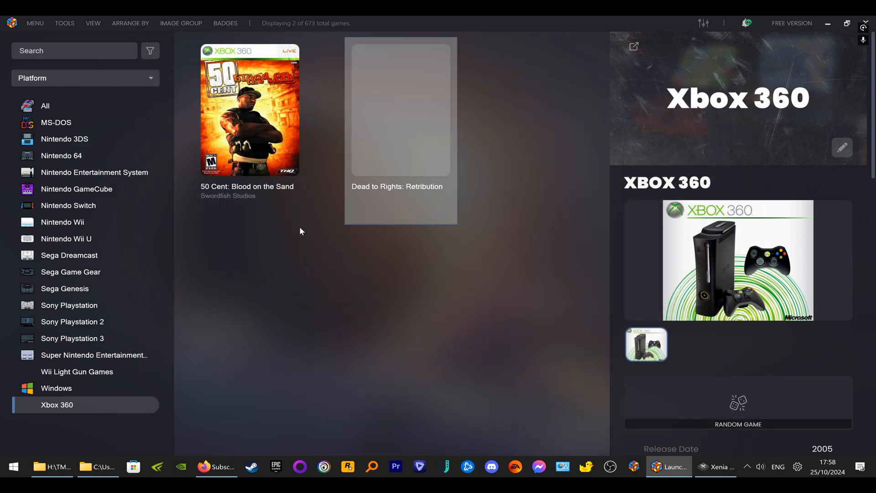
mouse_move(273, 138)
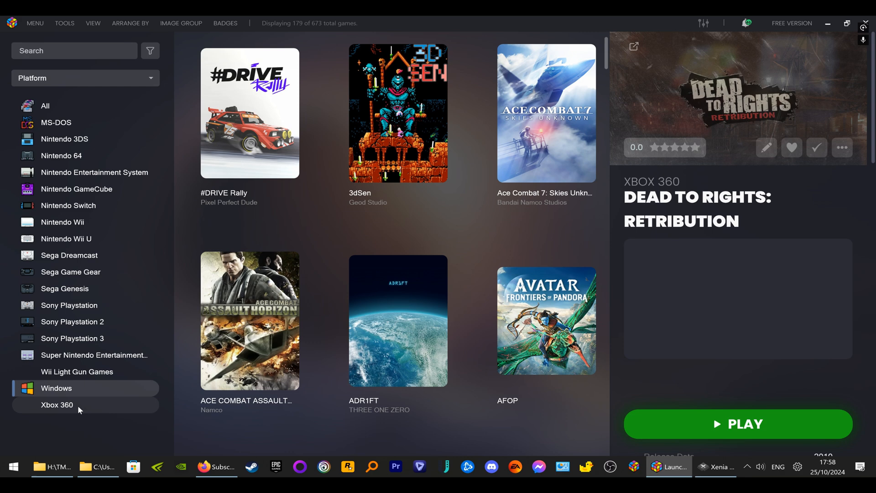
Return to the Xbox 360 list, start and cancel the ROM Files import wizard, and reopen Tools
left_click(56, 405)
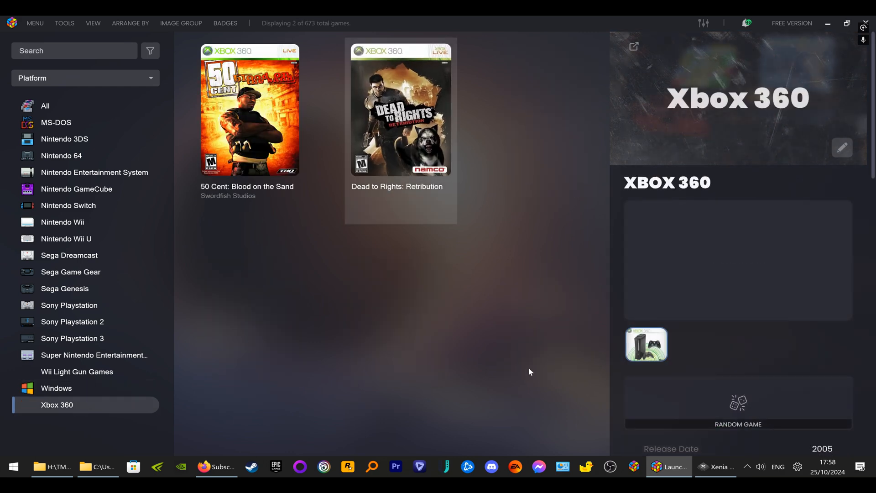
left_click(64, 23)
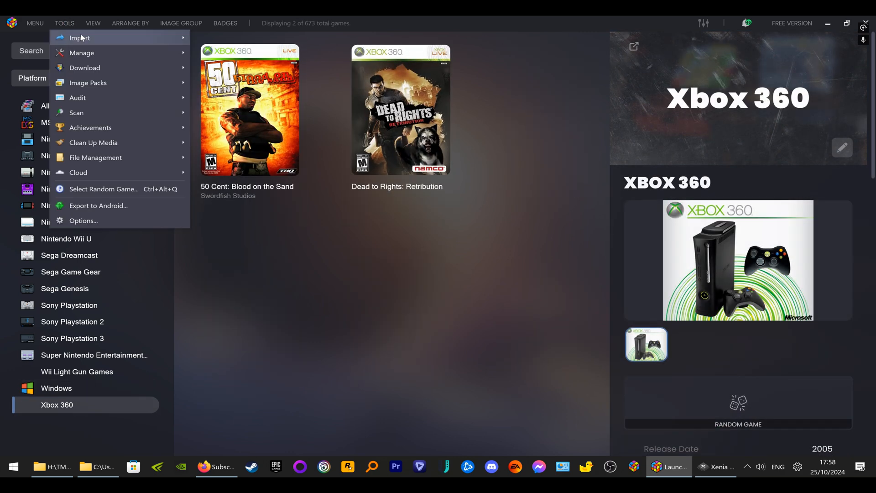
left_click(80, 38)
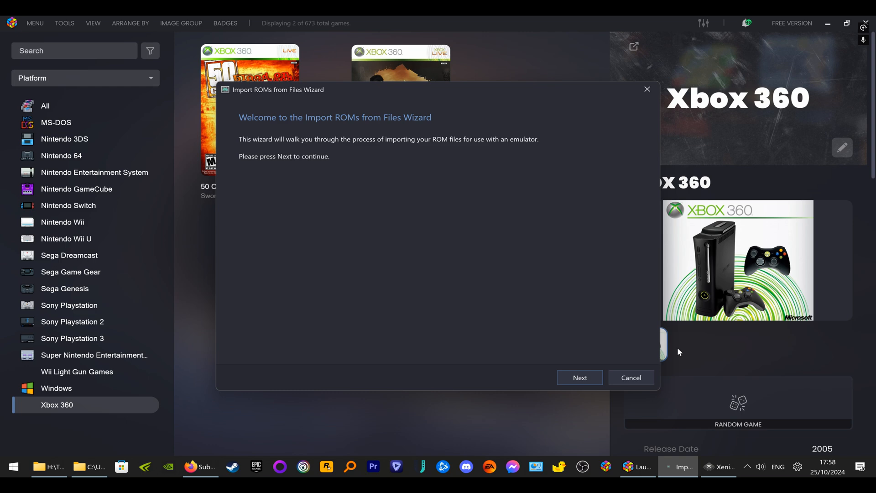
left_click(631, 377)
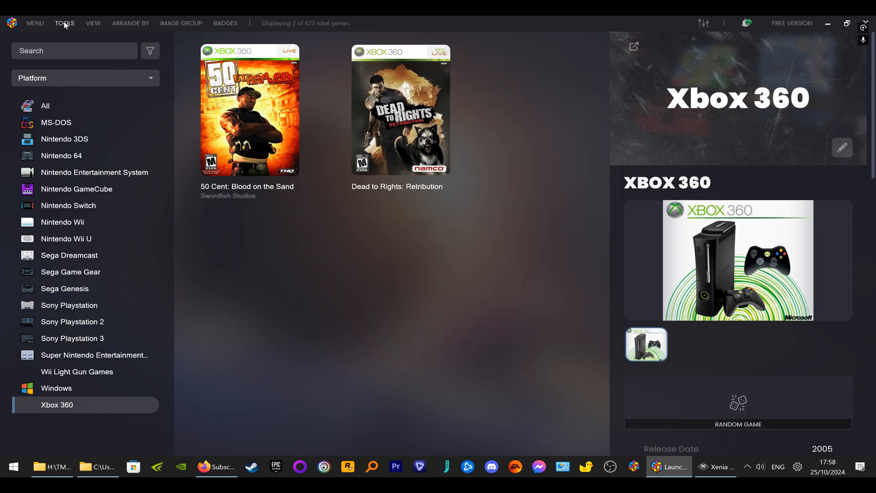
left_click(64, 23)
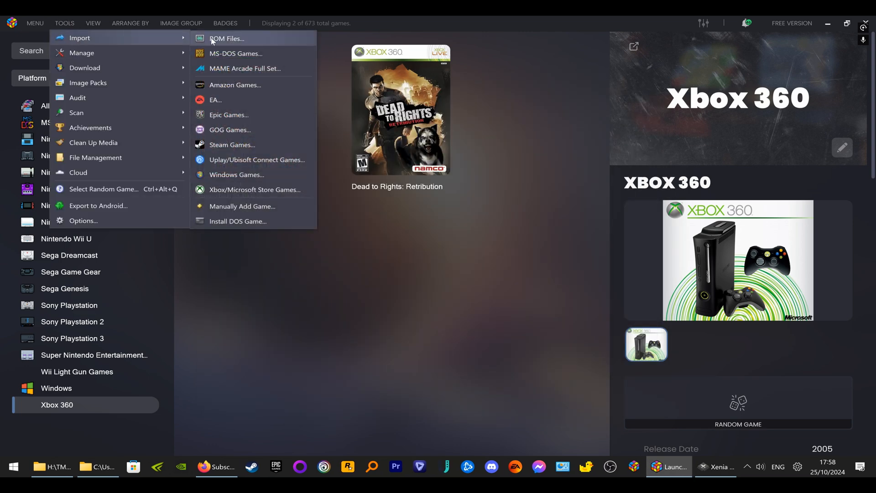
mouse_move(241, 206)
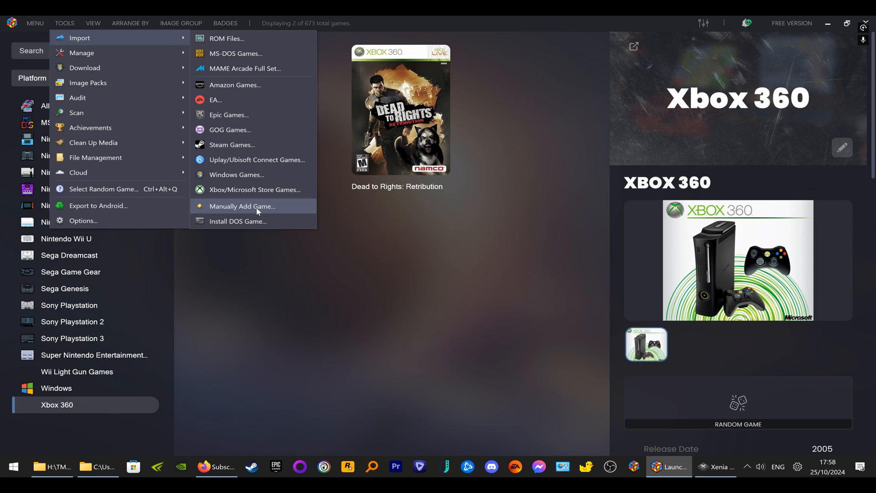
Manually add a game launching from the Forza Horizon 2 shortcut and fill details from its database match
left_click(242, 206)
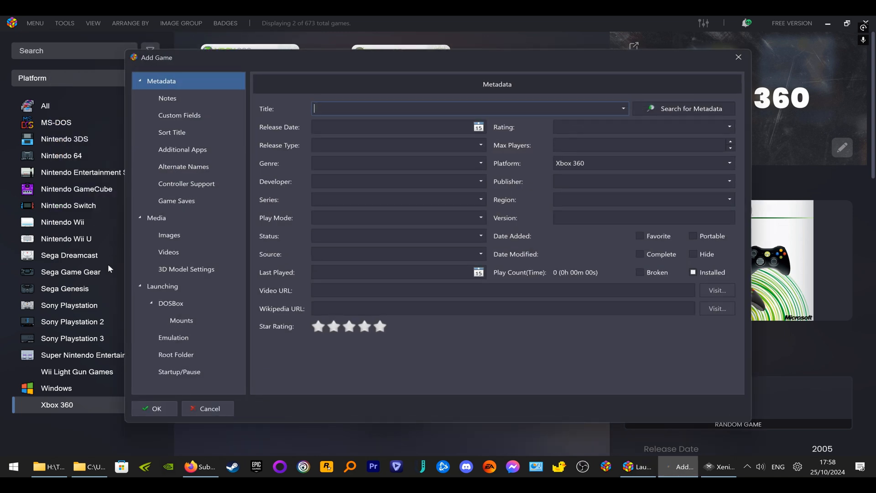
left_click(169, 235)
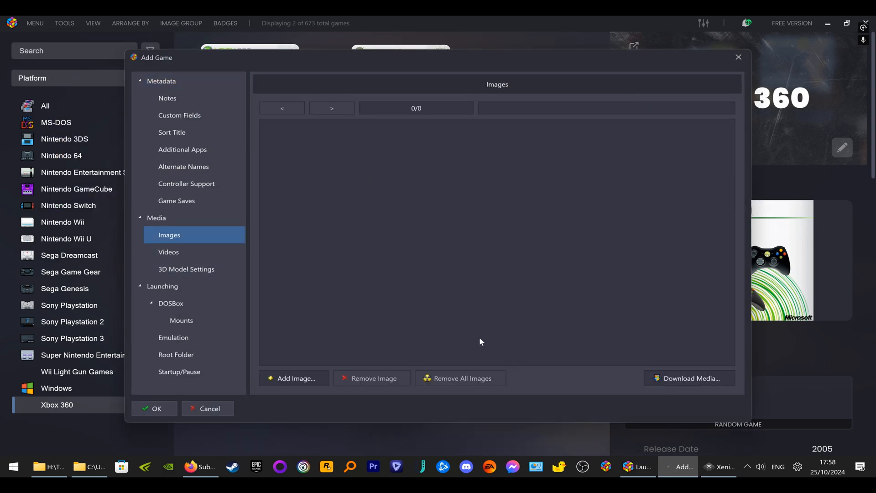
left_click(162, 286)
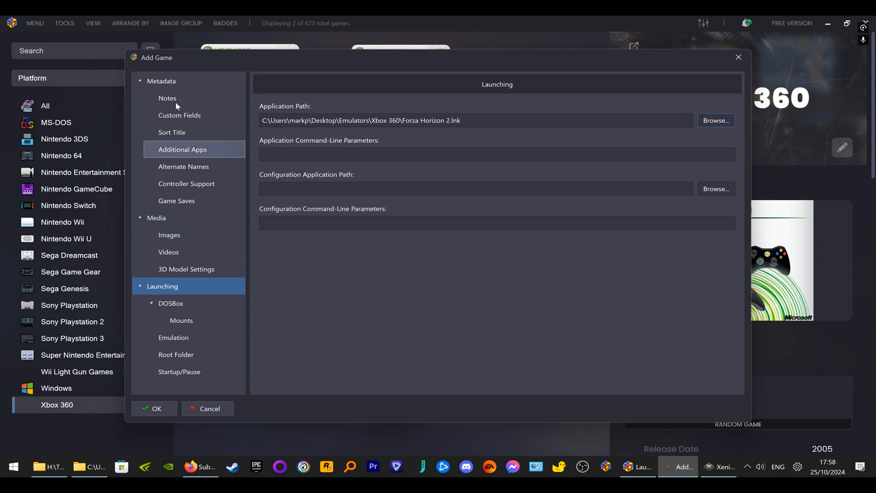
left_click(162, 81)
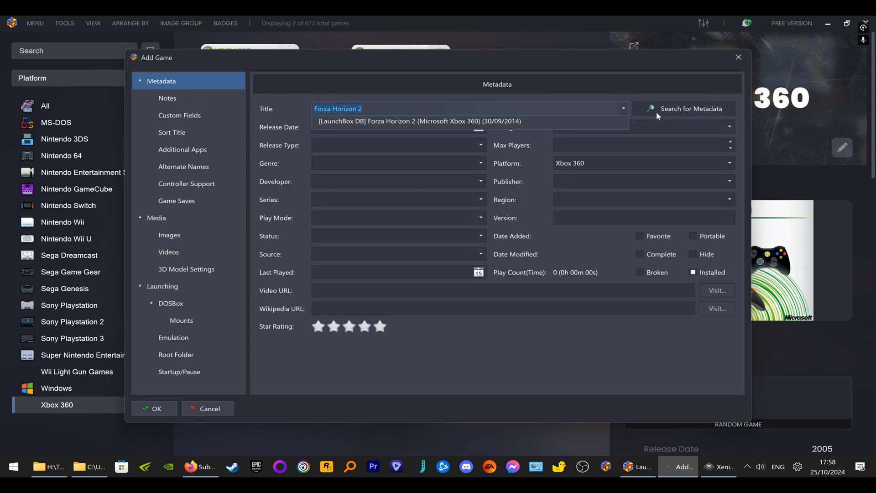
left_click(420, 121)
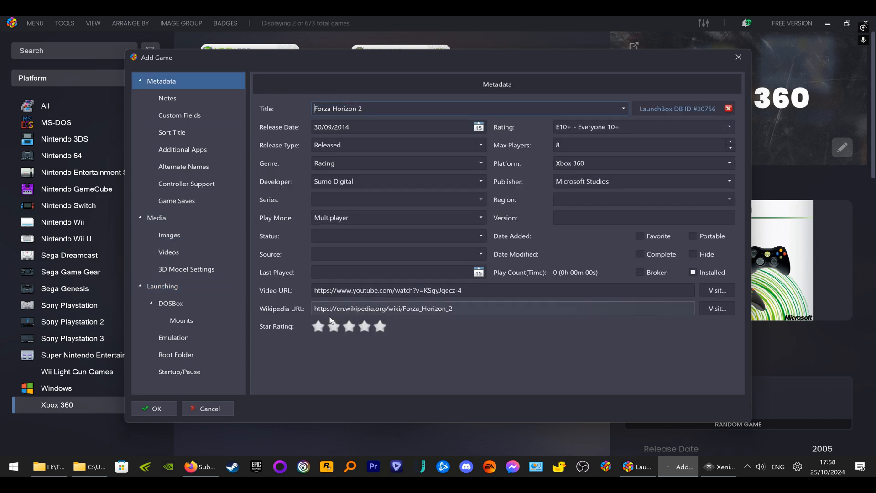
Download the 13 artwork images for Forza Horizon 2 and save it to the library
left_click(169, 235)
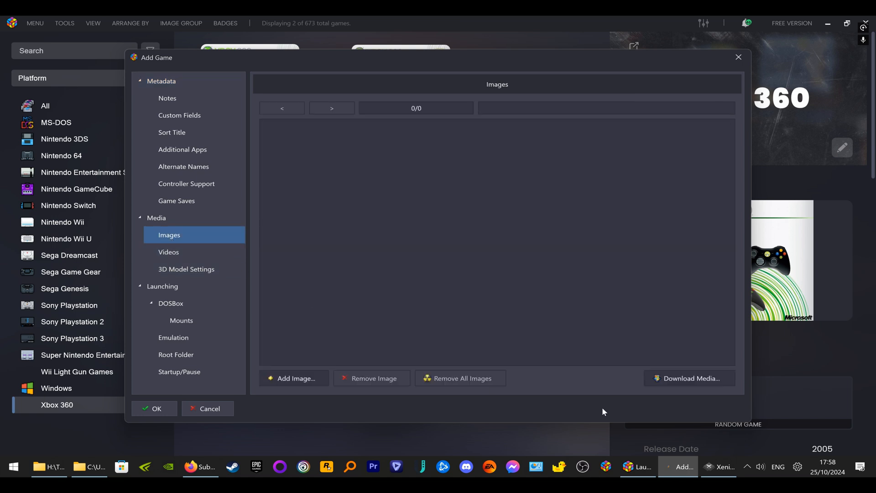
left_click(689, 378)
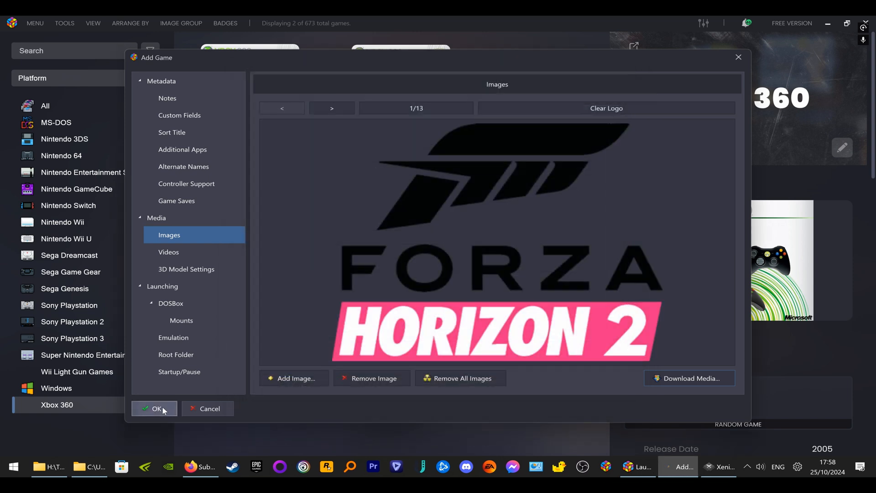
left_click(155, 408)
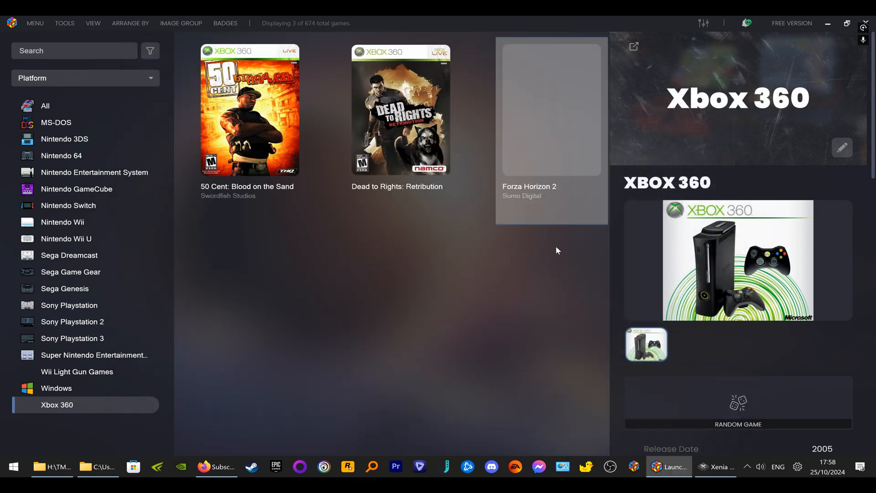
Reselect the Xbox 360 platform, launch Forza Horizon 2 in Xenia, then close the emulator
left_click(45, 106)
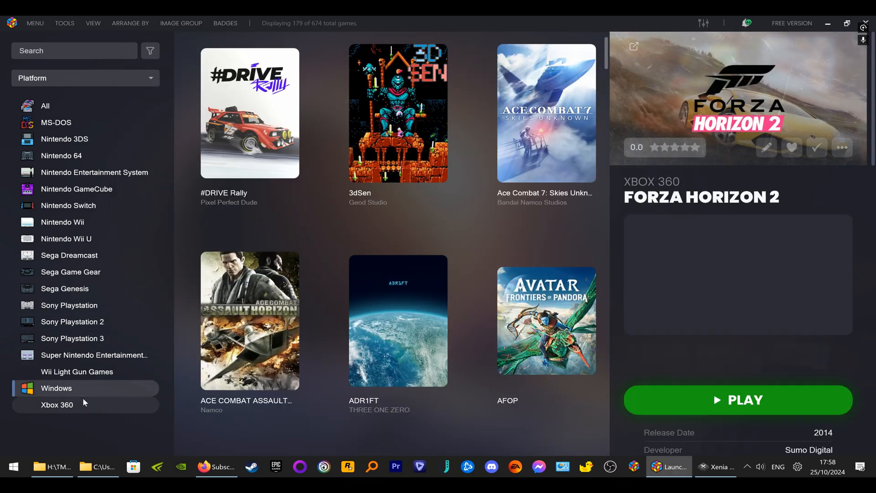
left_click(56, 404)
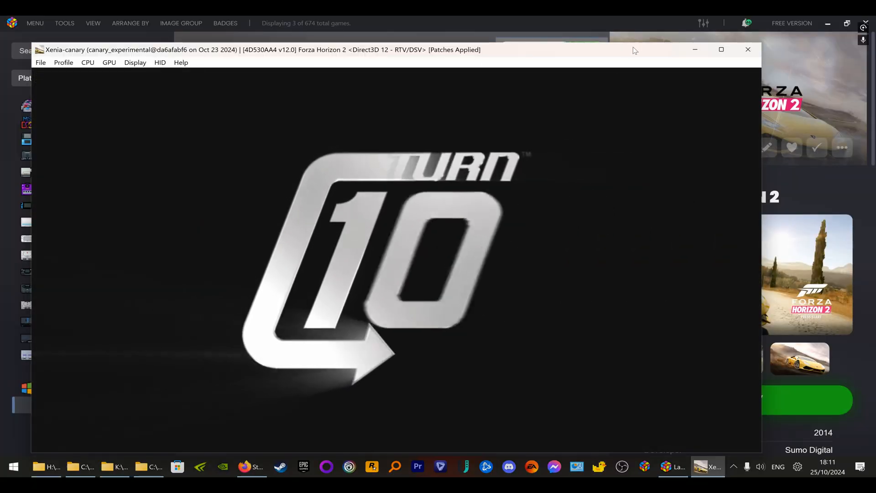
left_click(747, 49)
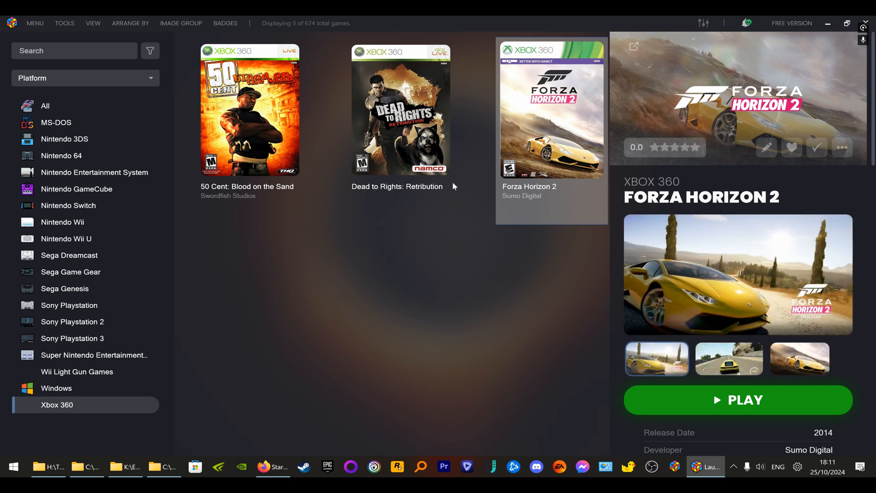
left_click(399, 111)
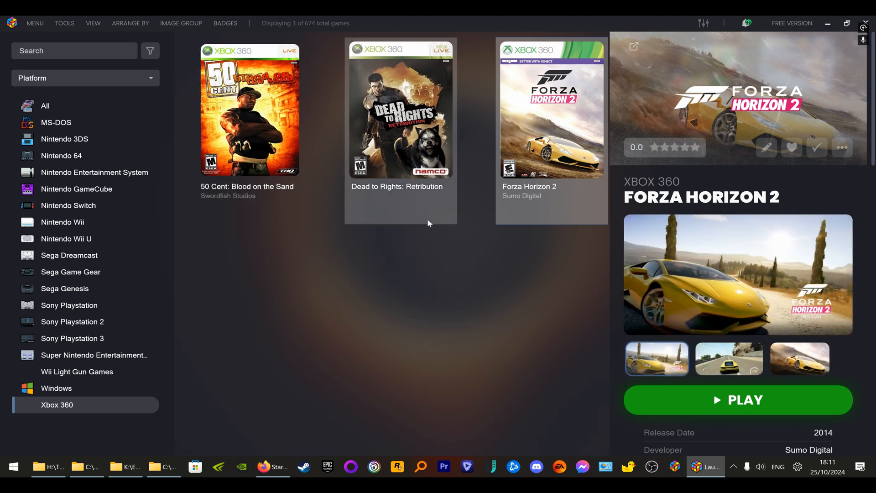
mouse_move(520, 256)
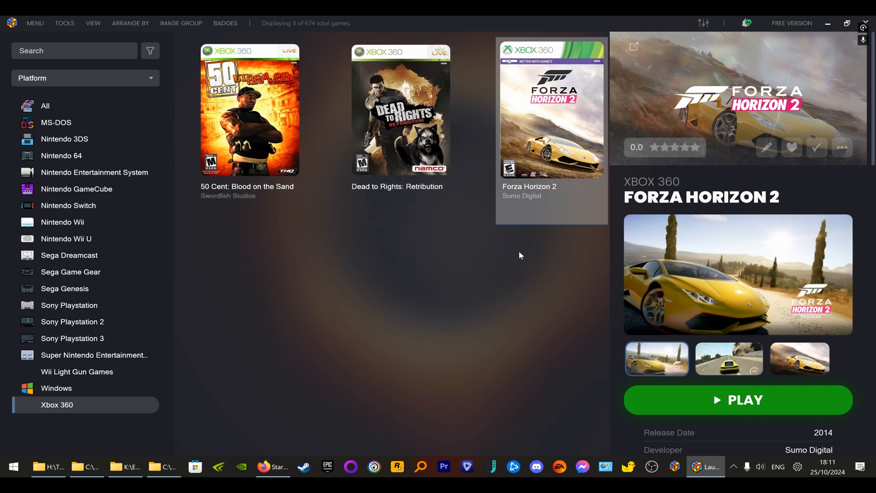